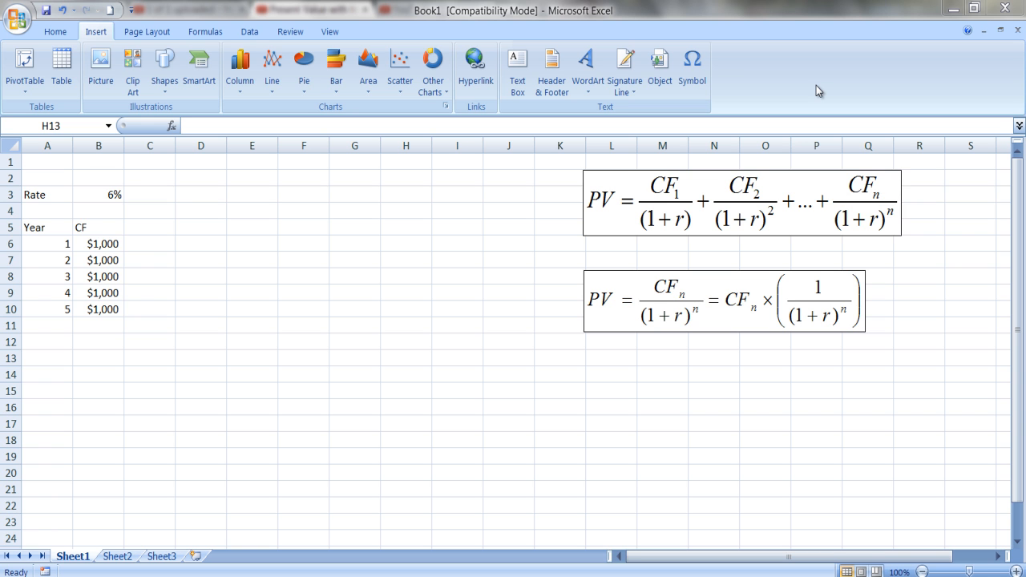
mouse_move(335, 183)
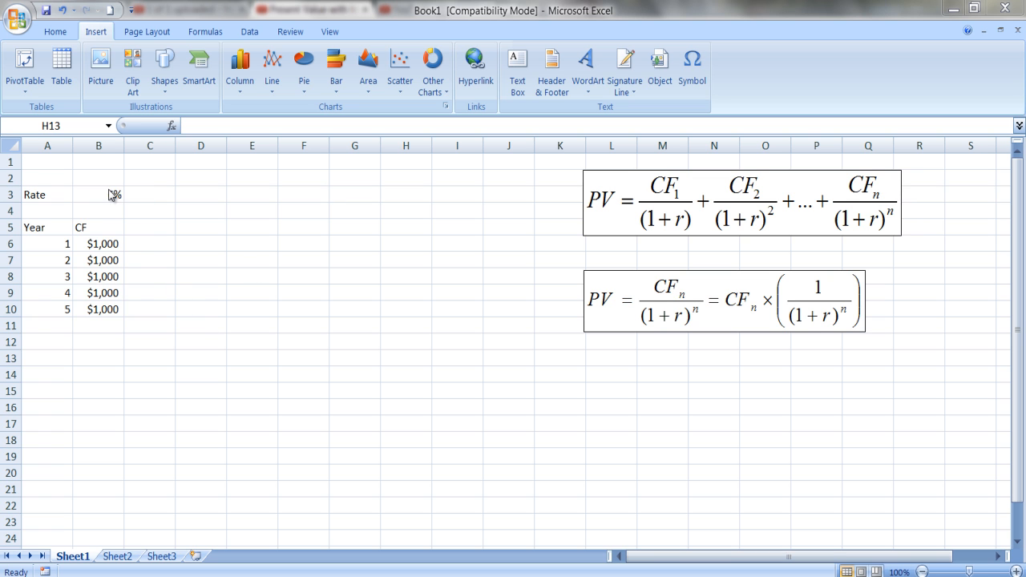
- Enter the 6% rate and start the PV Factor column heading beside CF
text(6%)
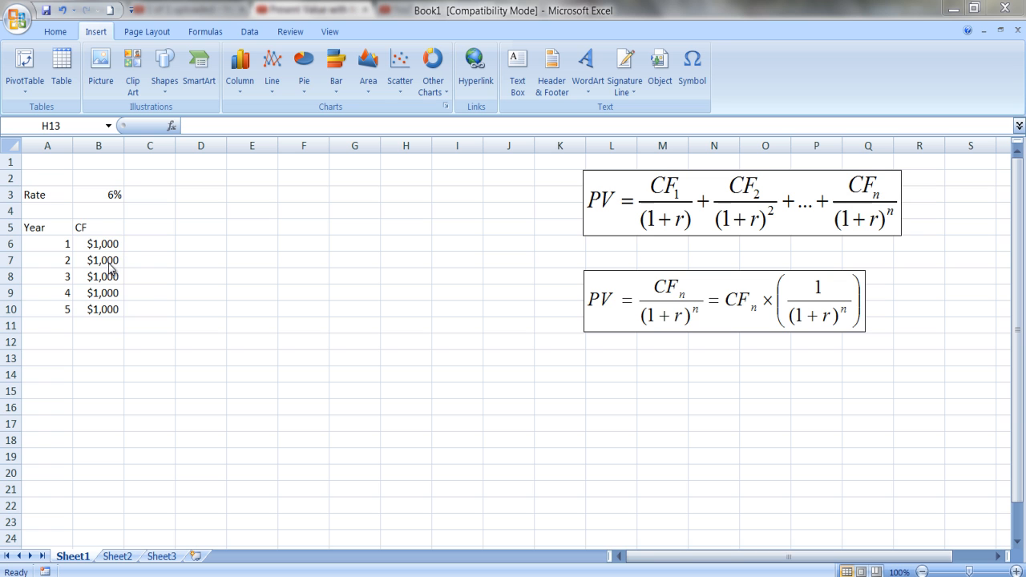
mouse_move(133, 326)
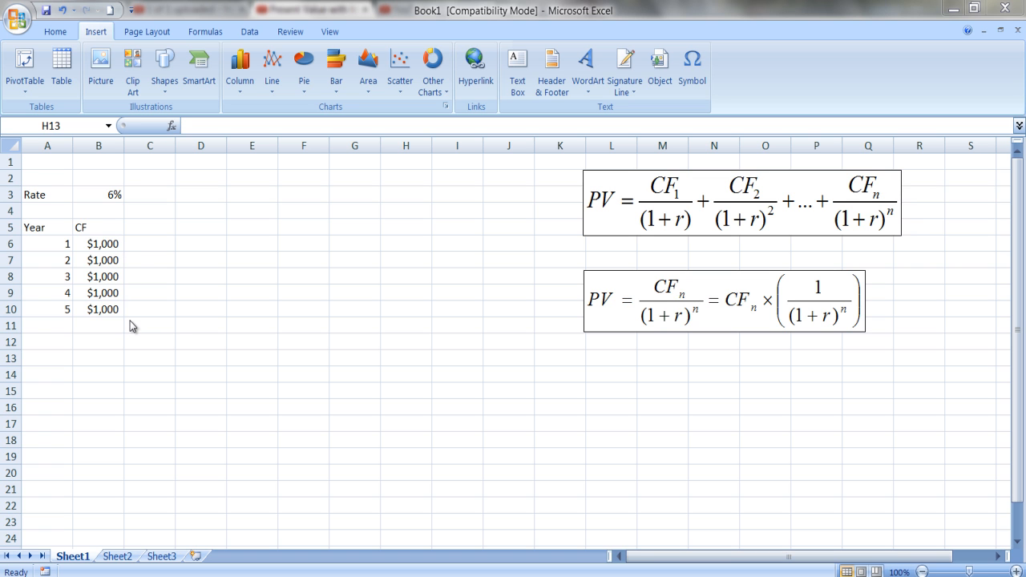
mouse_move(152, 245)
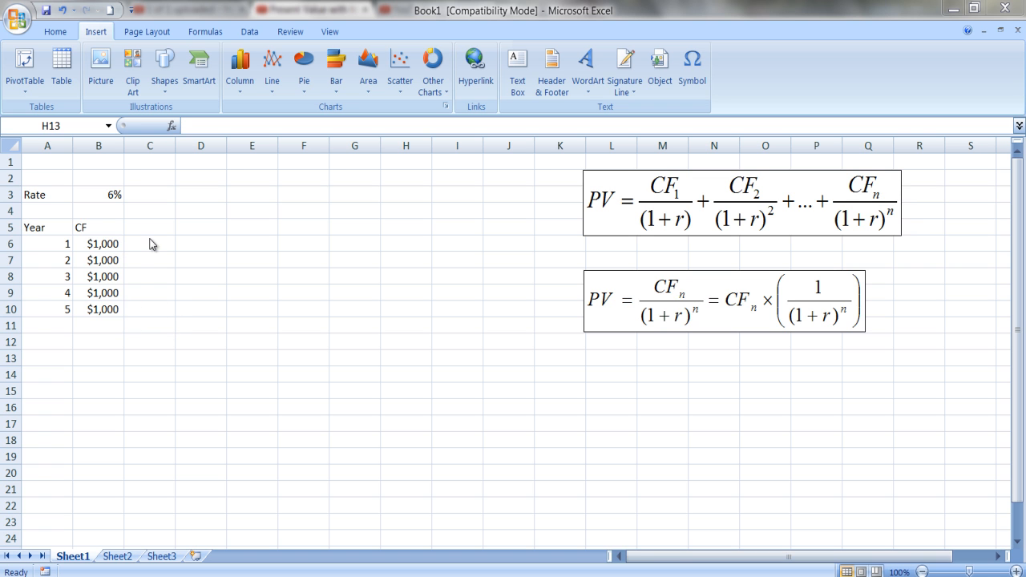
mouse_move(639, 214)
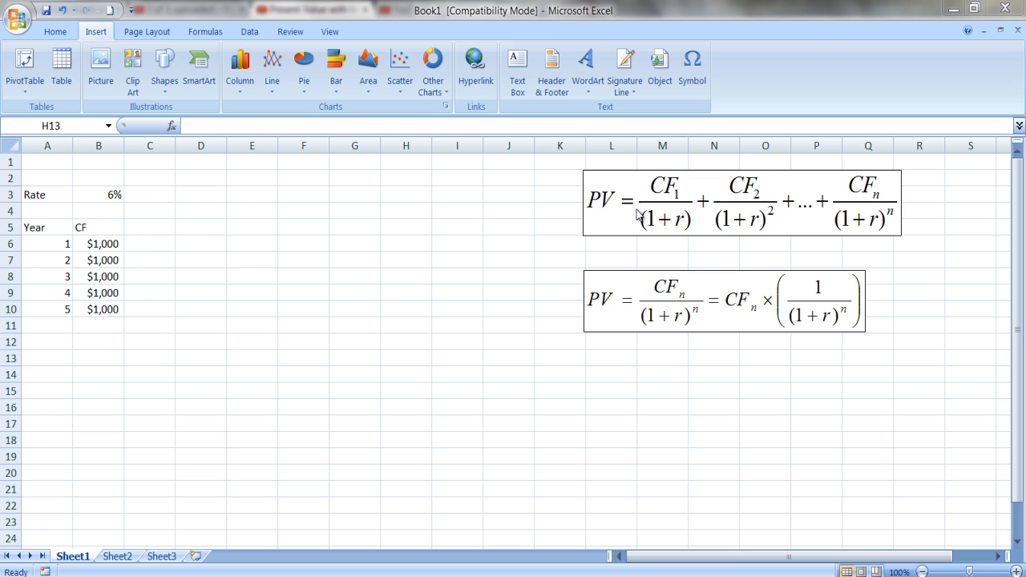
mouse_move(847, 220)
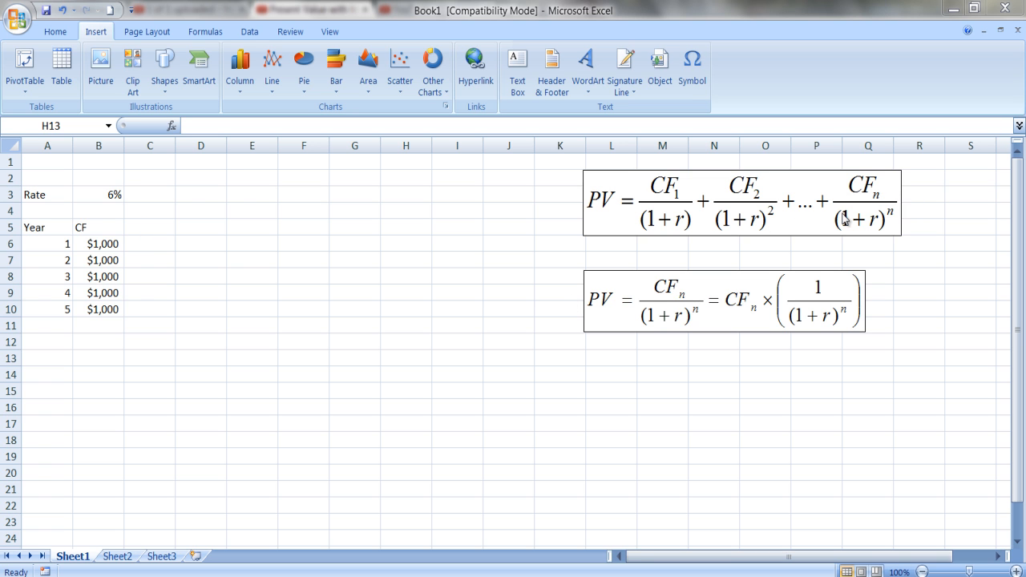
mouse_move(686, 199)
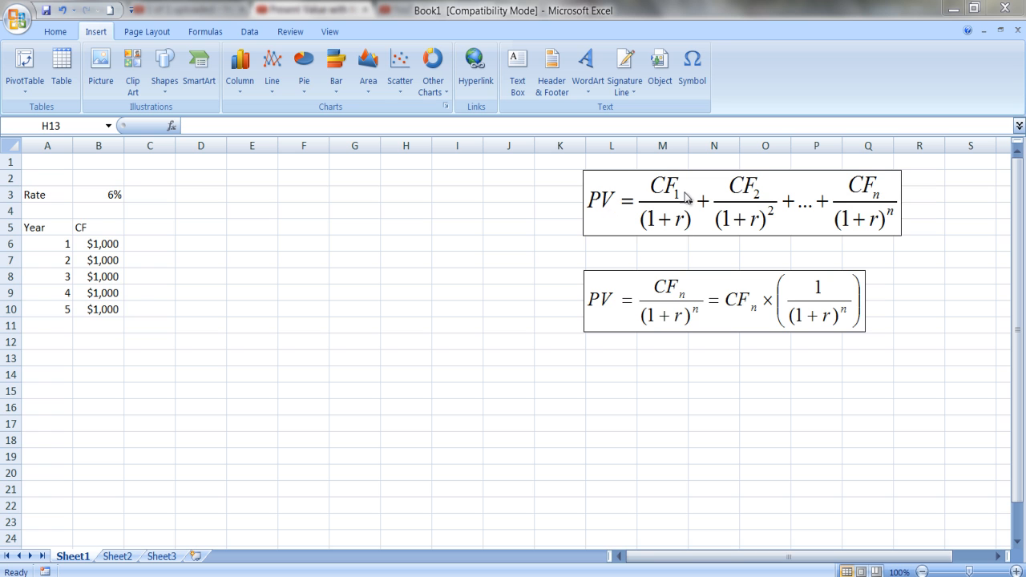
mouse_move(691, 241)
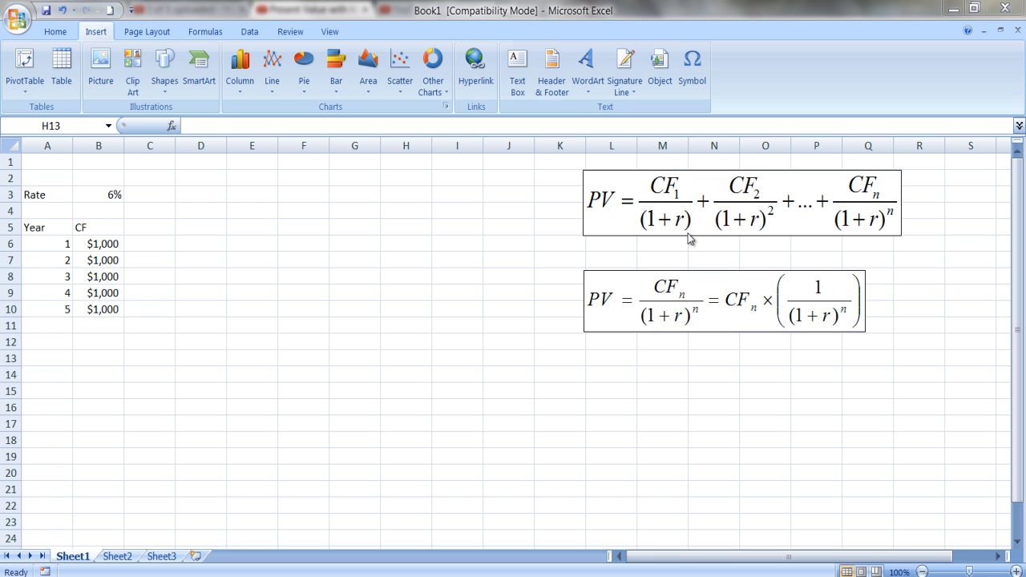
mouse_move(757, 195)
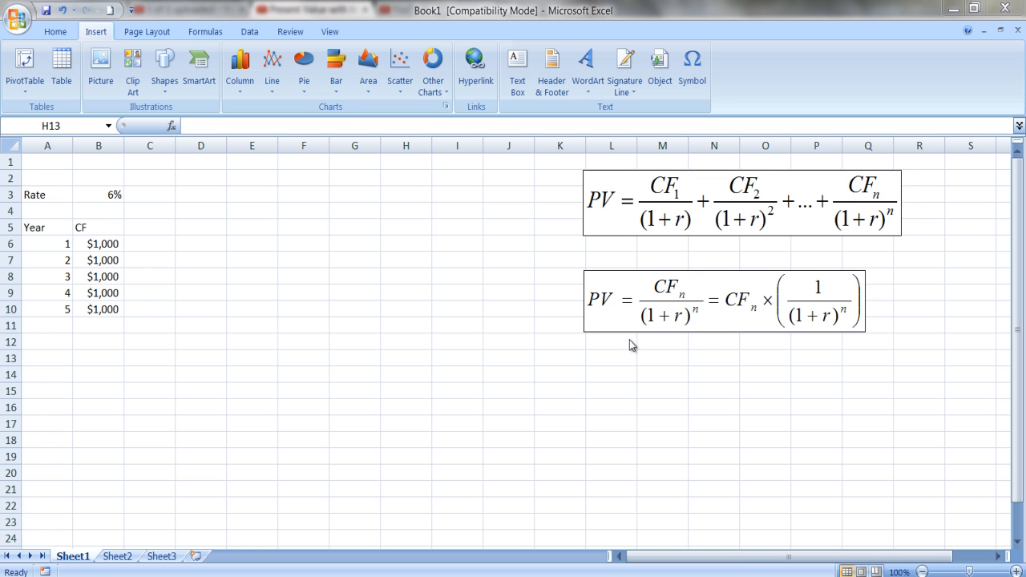
mouse_move(667, 335)
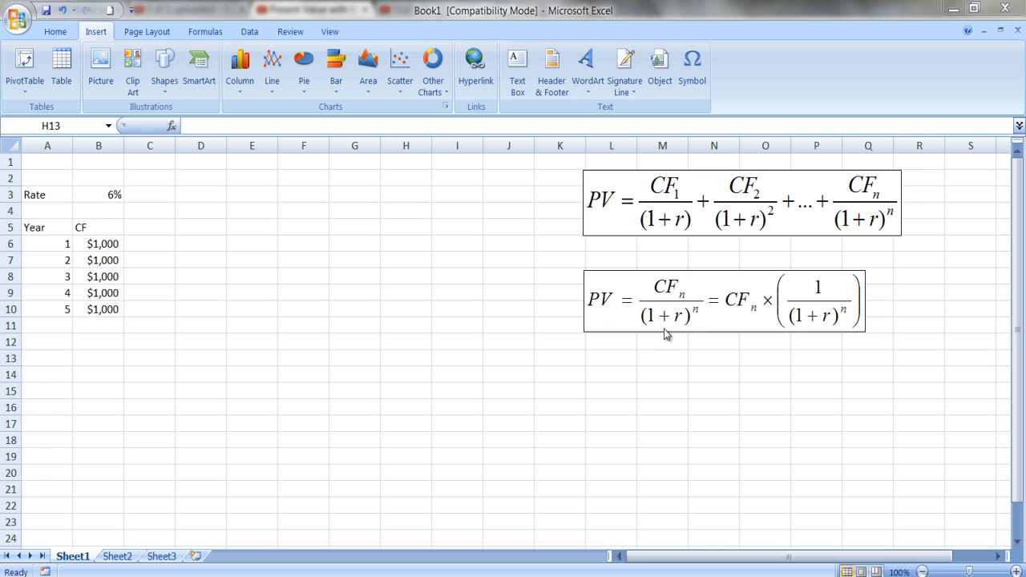
mouse_move(655, 297)
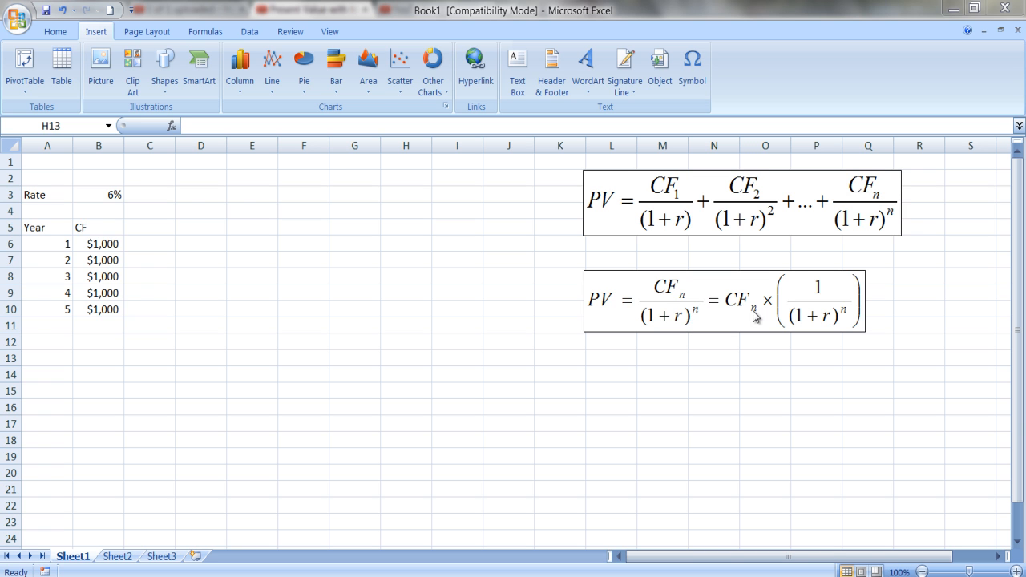
mouse_move(768, 309)
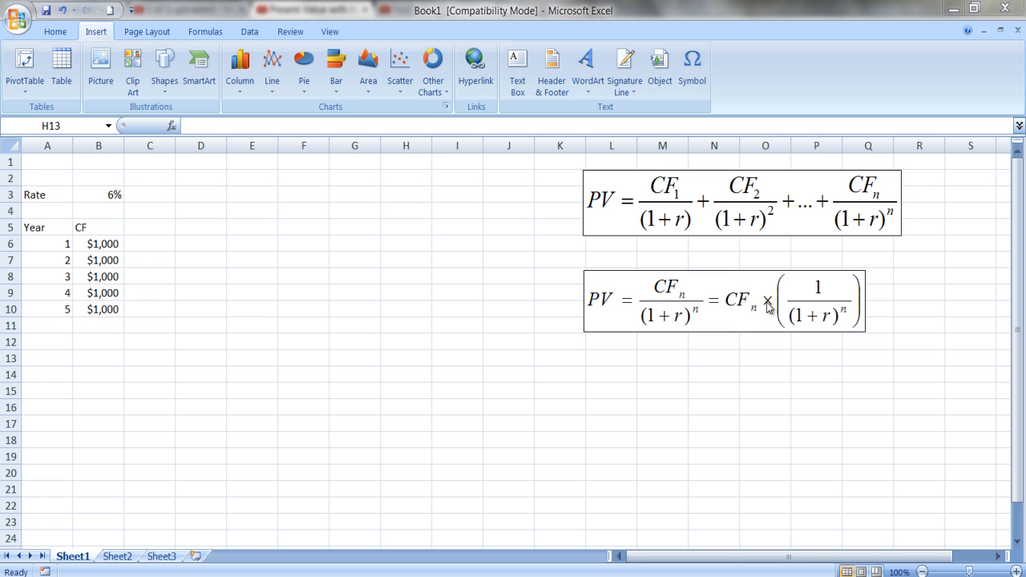
mouse_move(810, 338)
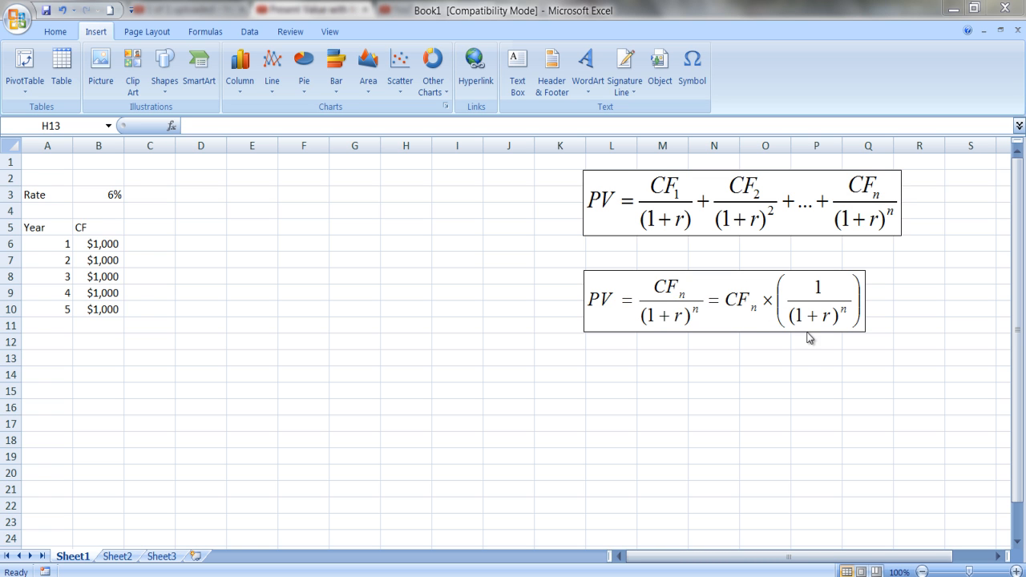
mouse_move(856, 310)
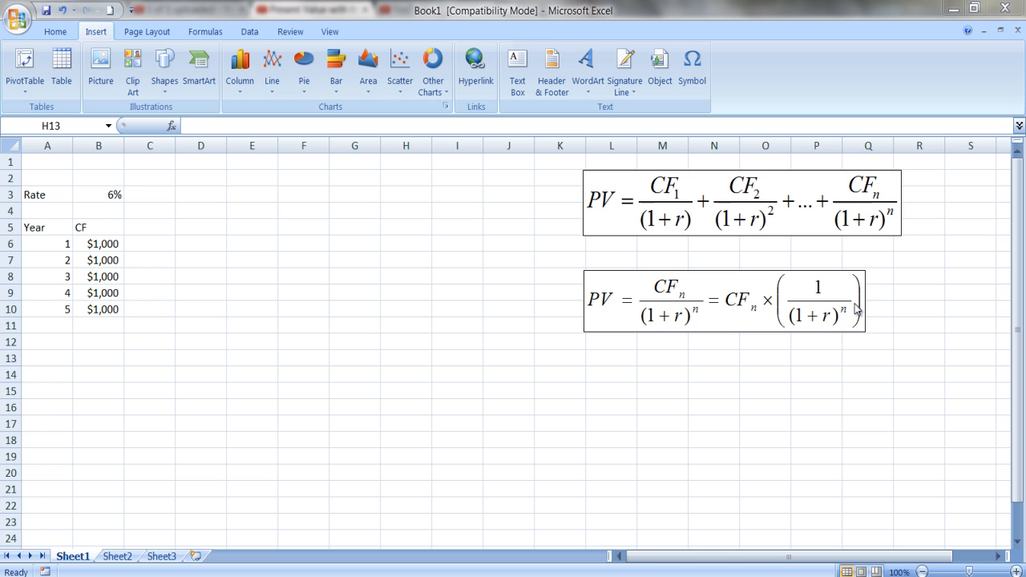
mouse_move(854, 320)
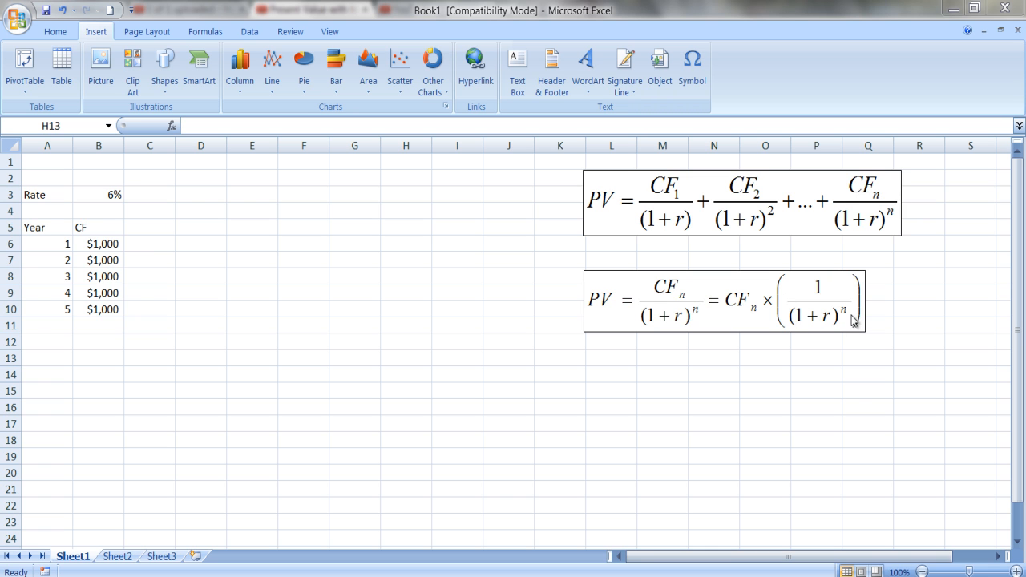
mouse_move(179, 250)
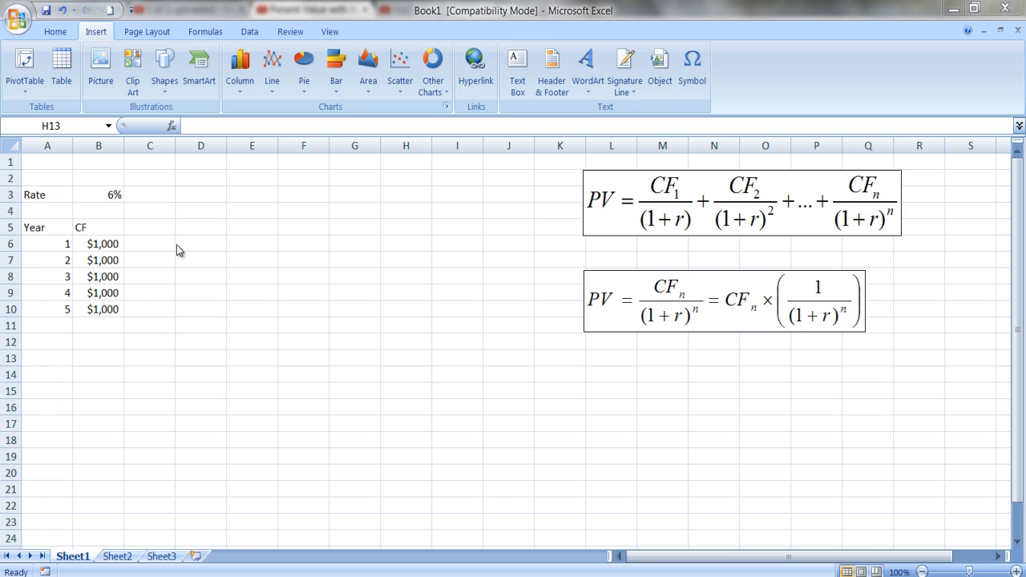
click(406, 358)
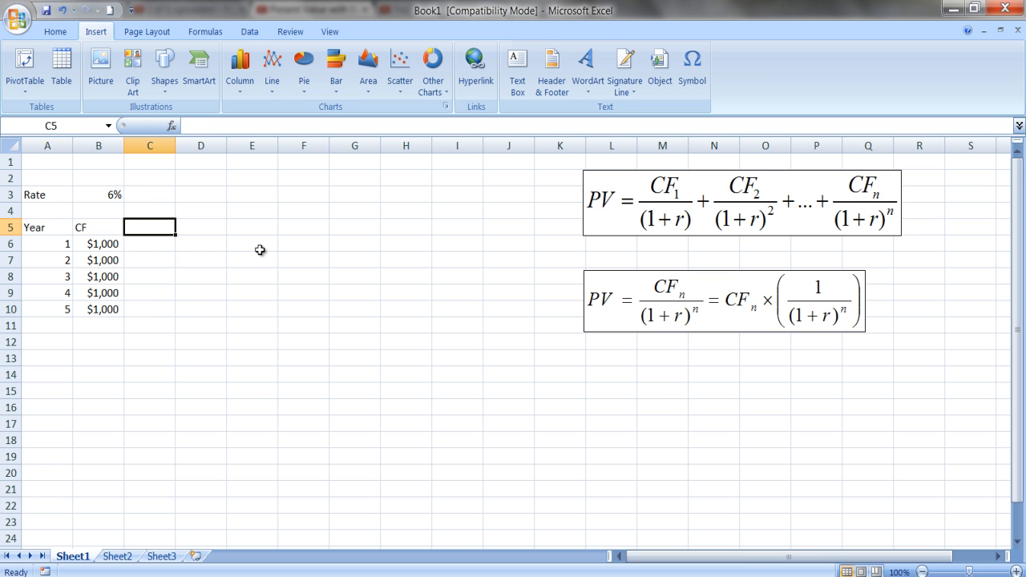
text(PV Factor)
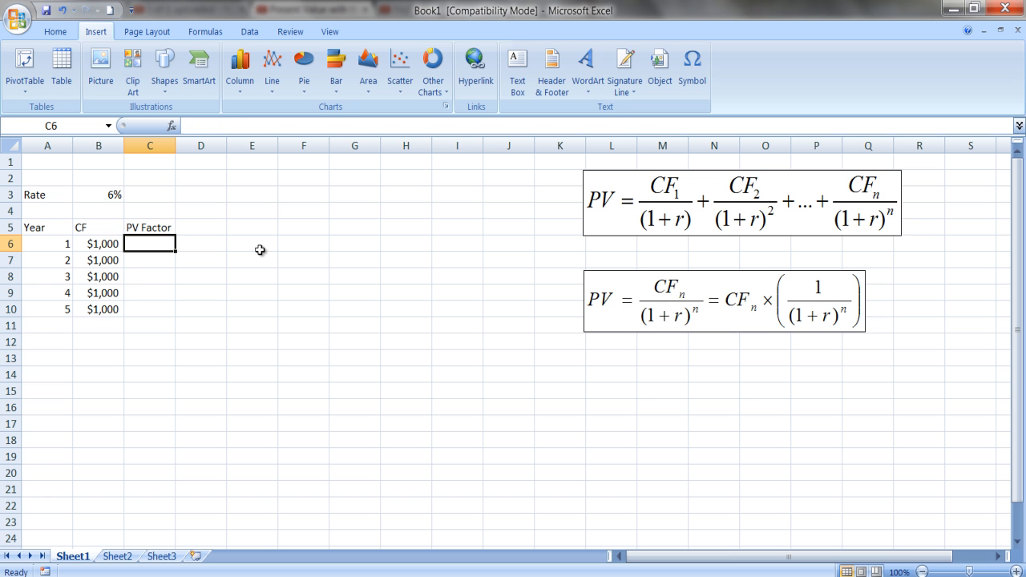
- Enter the year 1 factor formula =1/(1+B$3)^A6, giving 0.943396
text(=)
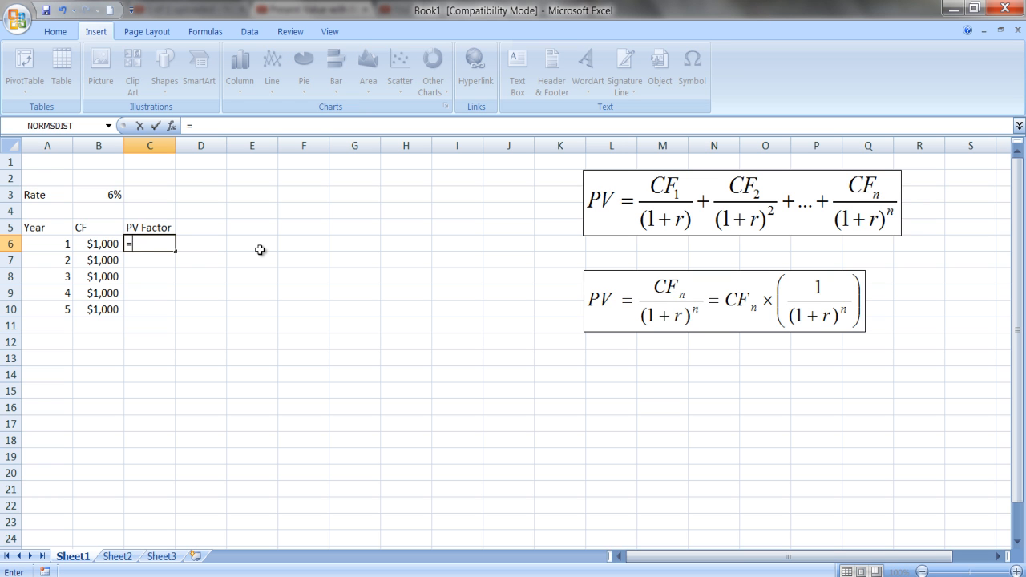
text(1/)
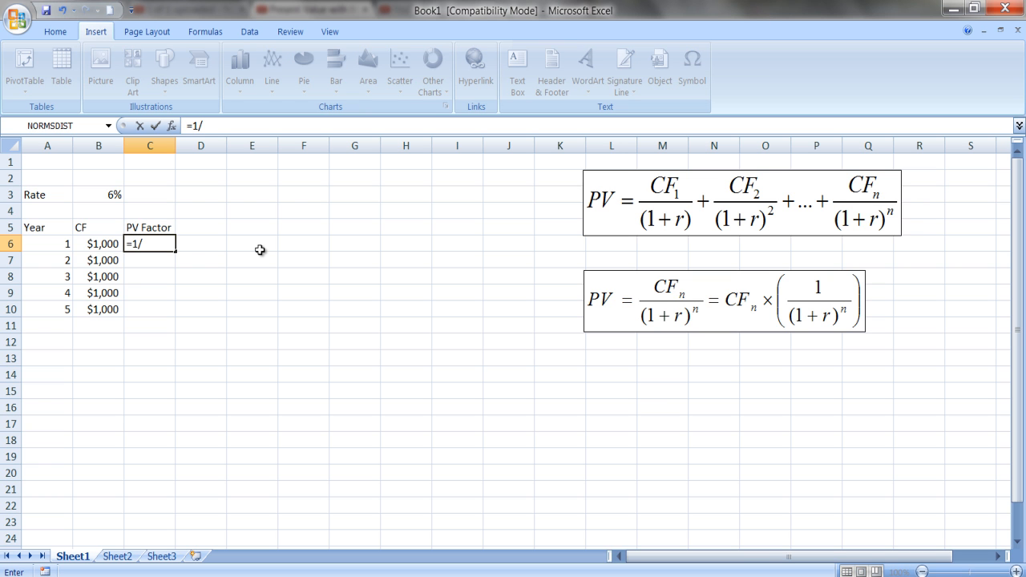
text(()
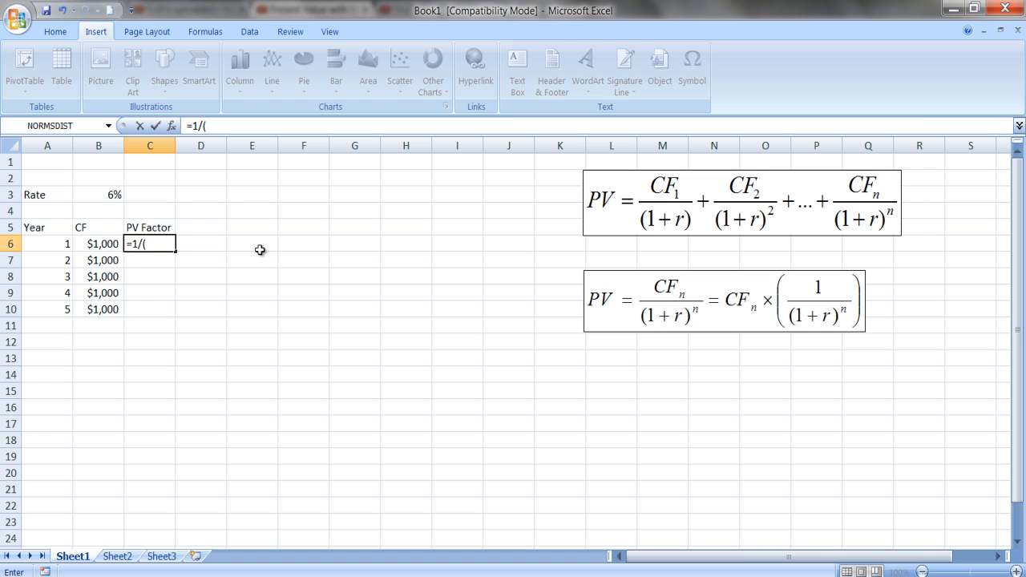
text(1+)
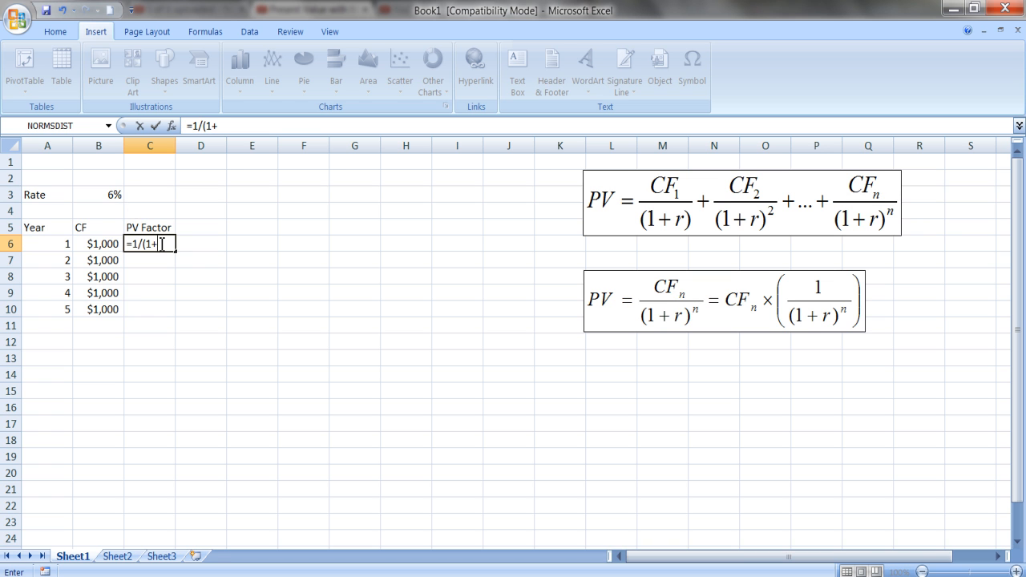
mouse_move(103, 198)
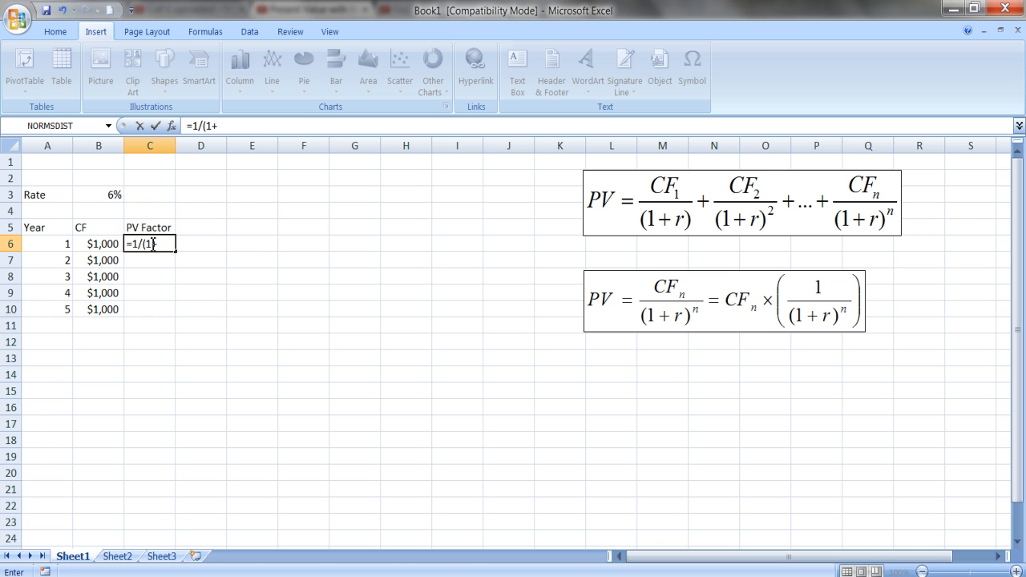
mouse_move(186, 242)
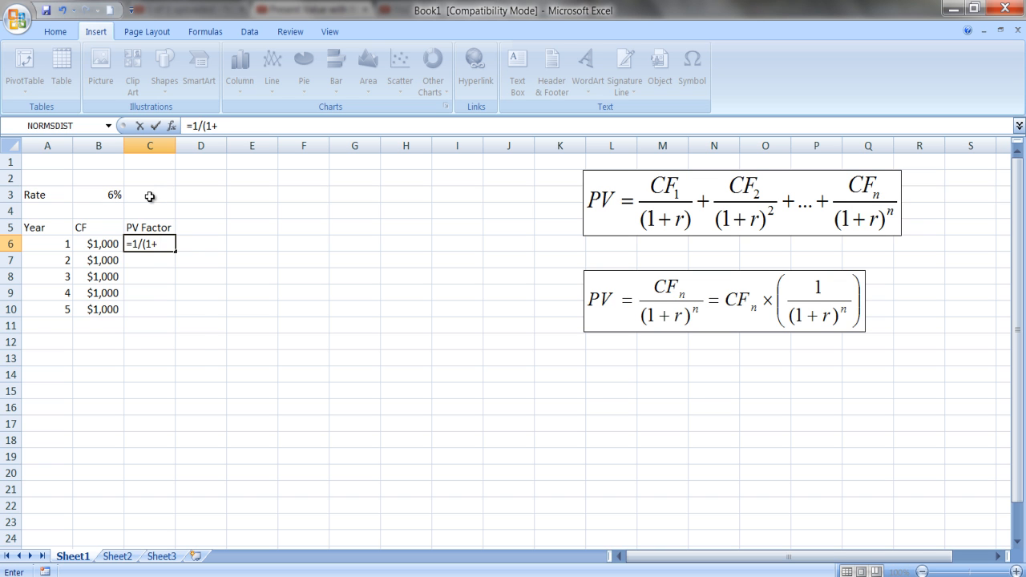
text(b$)
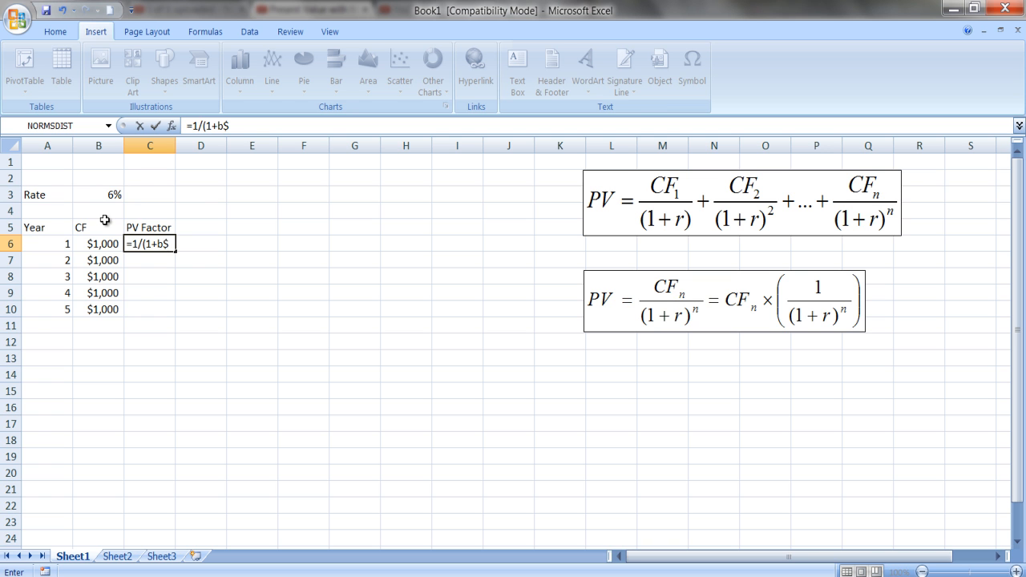
mouse_move(144, 215)
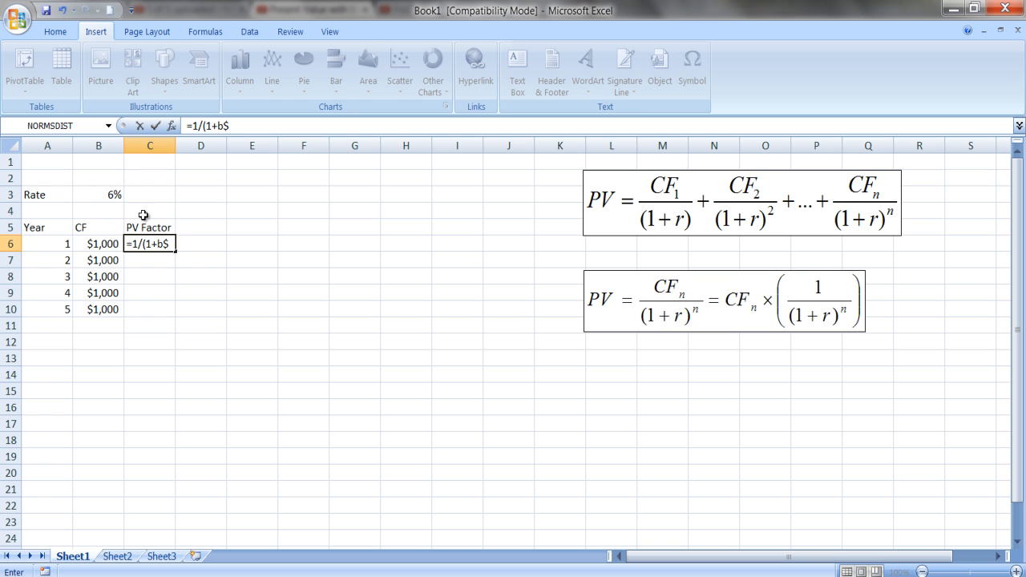
mouse_move(109, 214)
text(3)
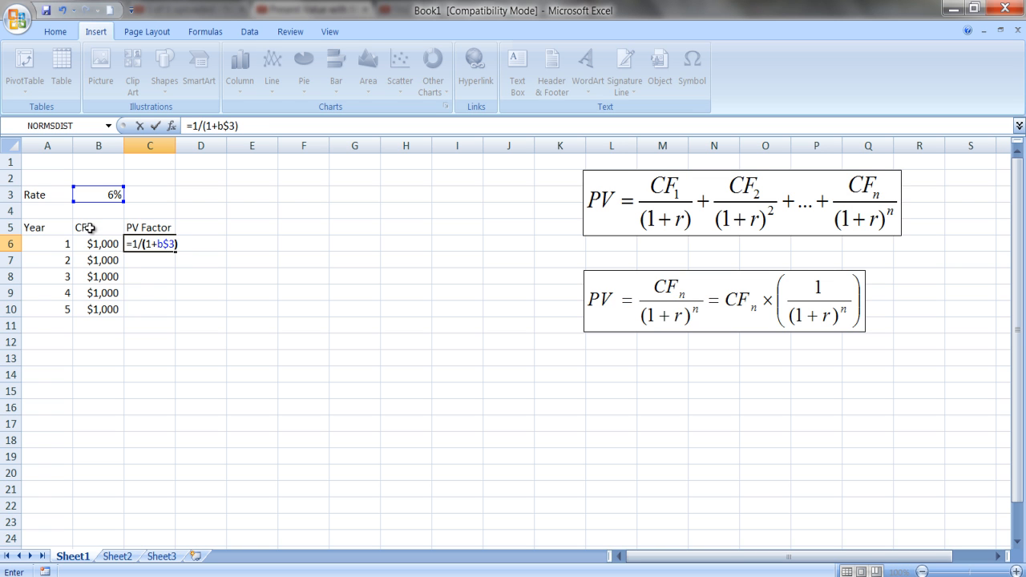
text(^)
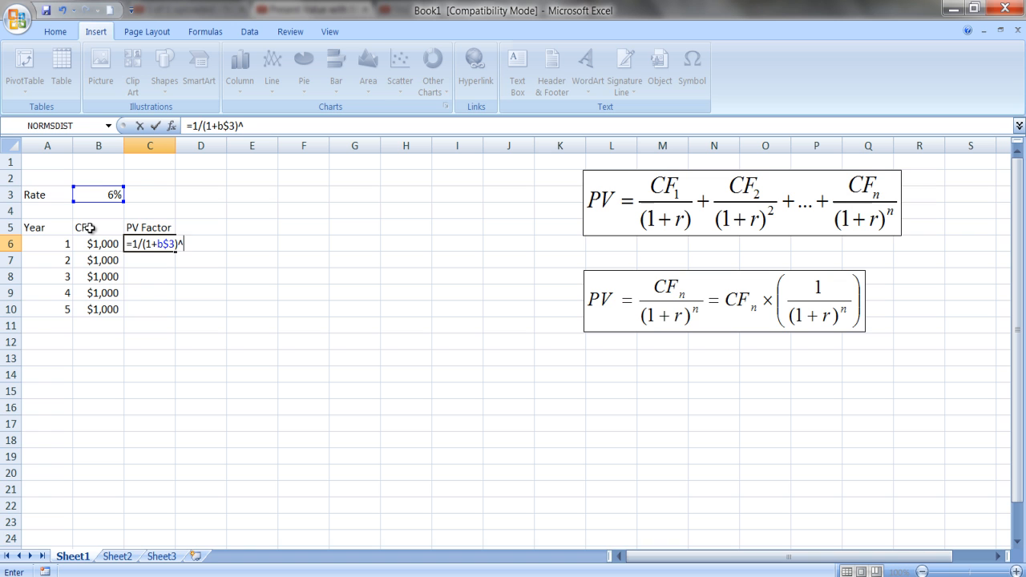
mouse_move(57, 246)
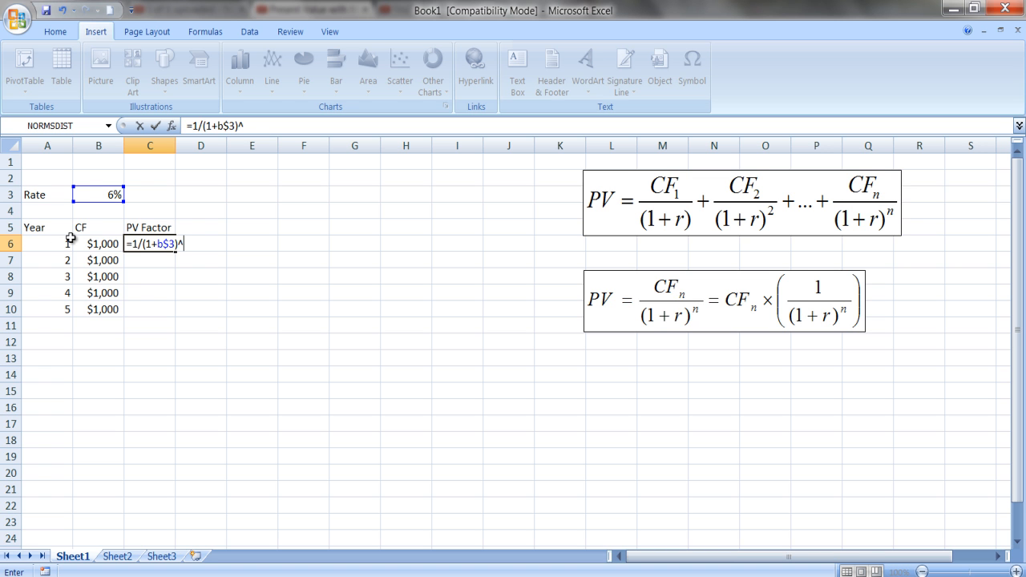
text(a)
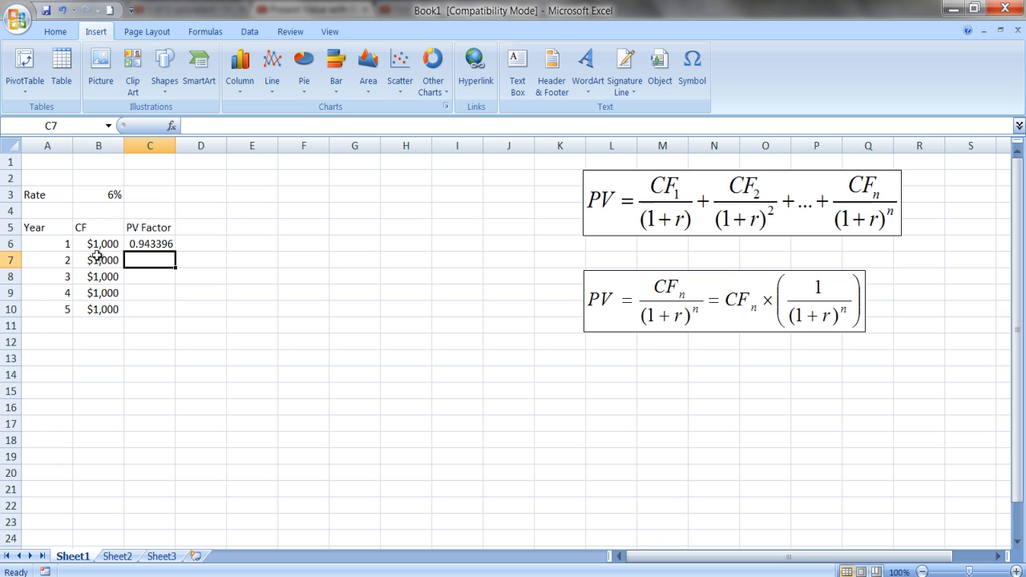
mouse_move(824, 327)
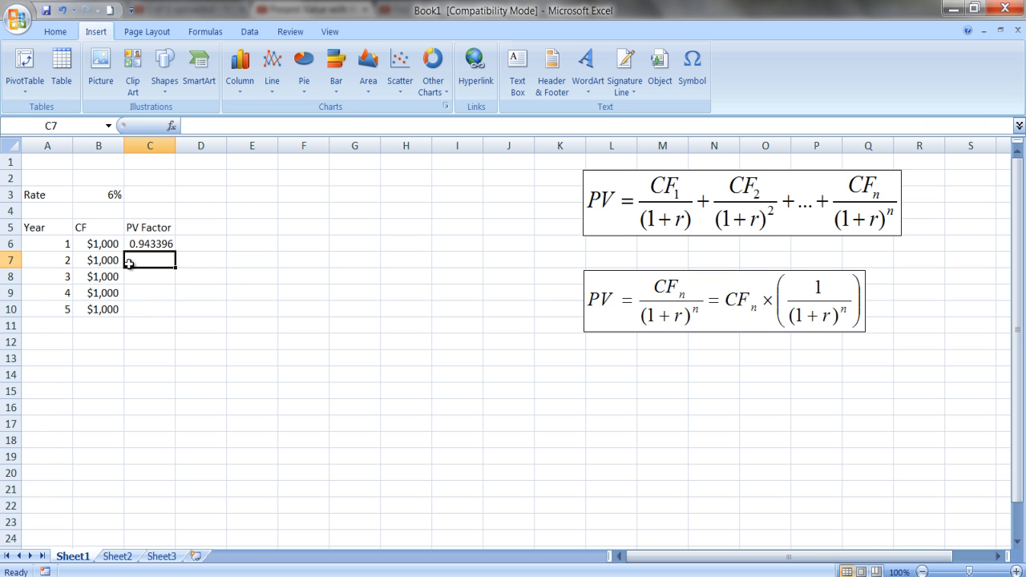
mouse_move(118, 197)
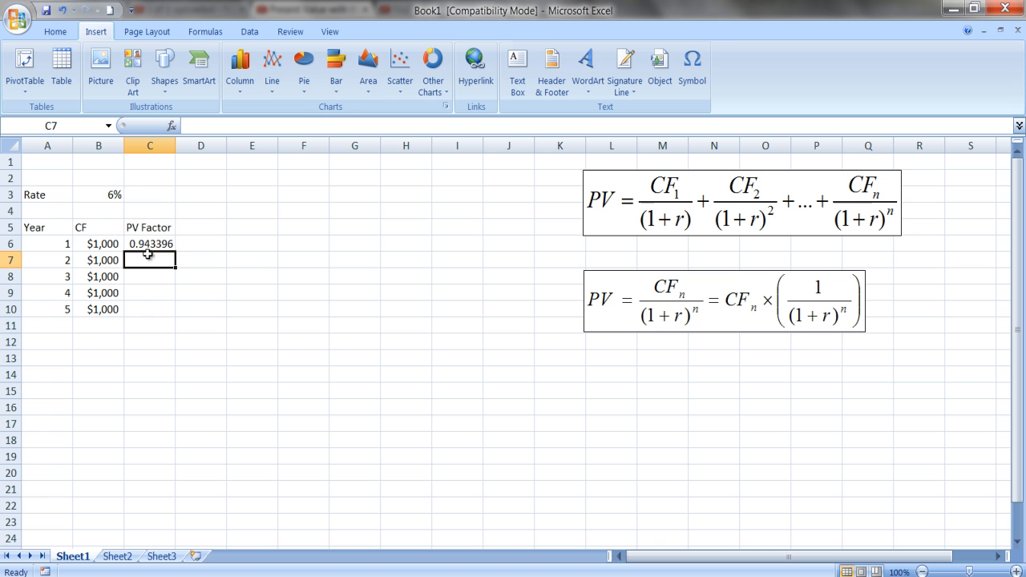
- Fill the C6 factor formula down to C10, ending at 0.747258 for year 5
click(150, 244)
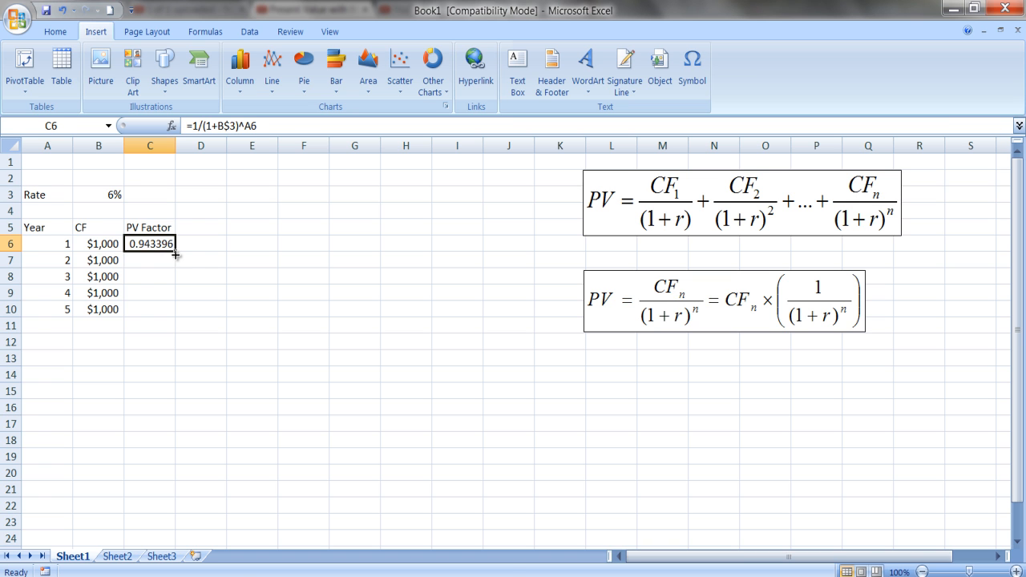
drag(174, 253, 176, 307)
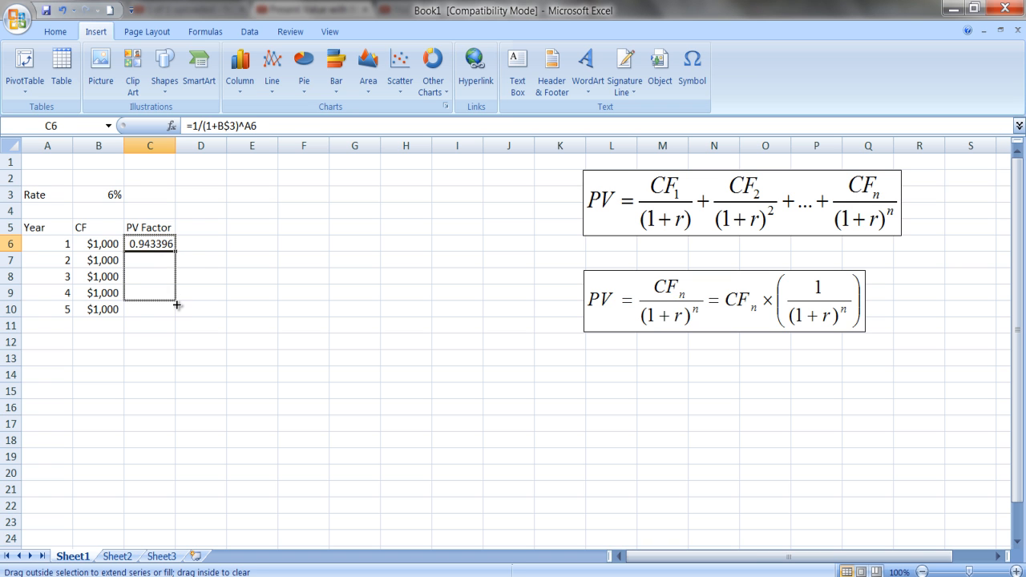
drag(150, 243, 150, 310)
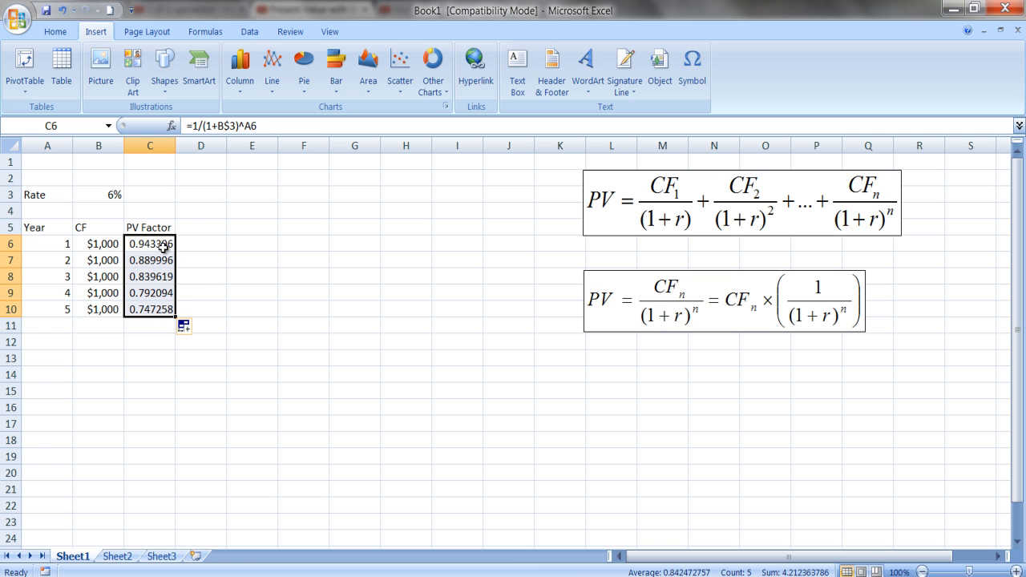
mouse_move(146, 263)
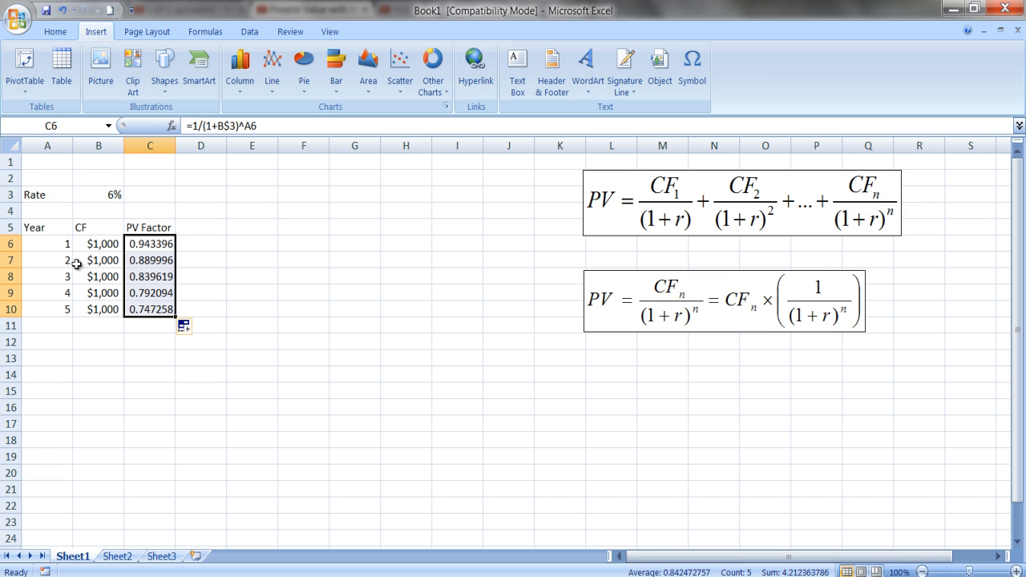
mouse_move(148, 282)
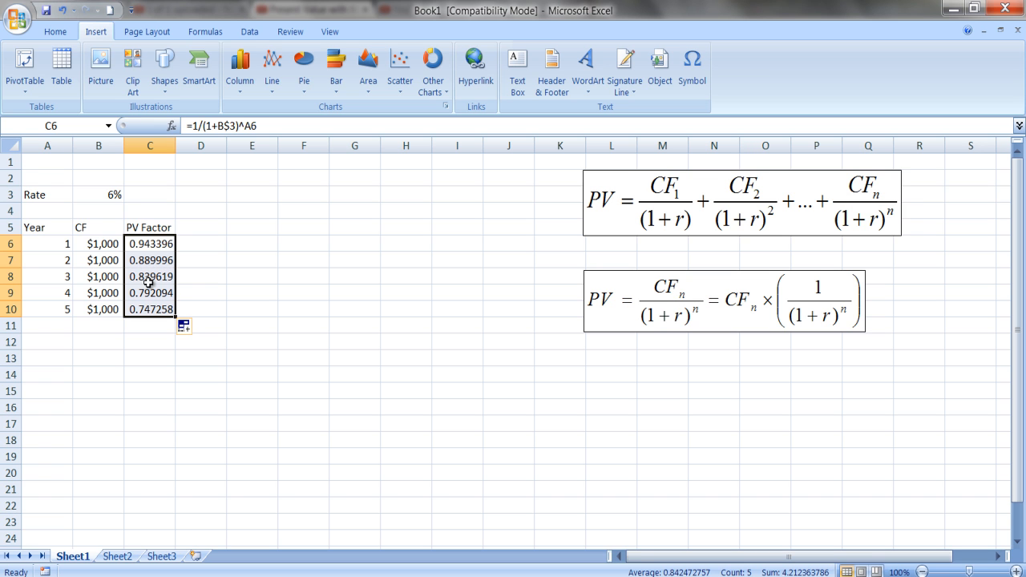
mouse_move(146, 283)
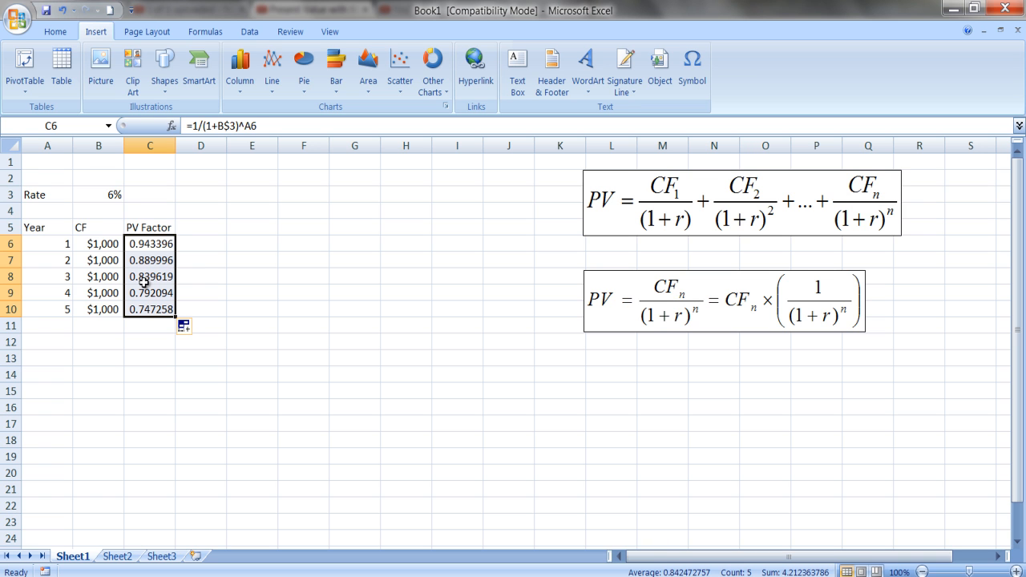
mouse_move(102, 287)
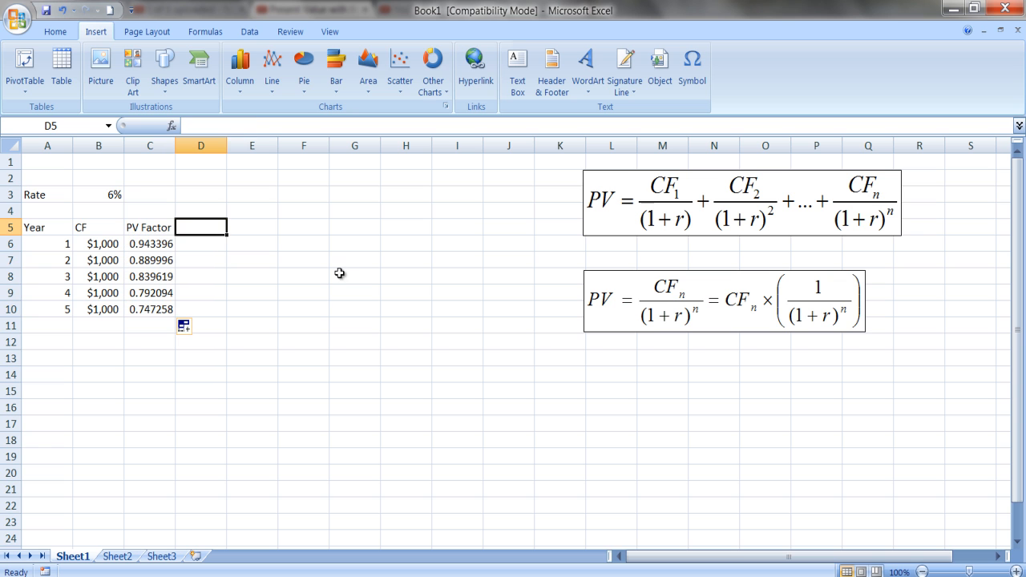
- Add the PVCF heading and the year 1 formula =B6*C6, giving $943.40
text(PVCF)
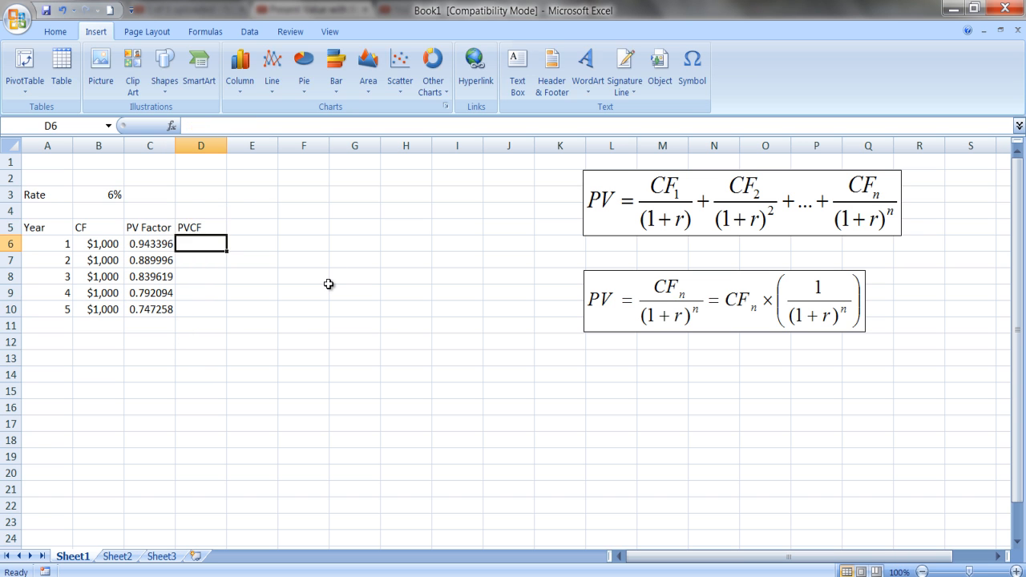
mouse_move(742, 315)
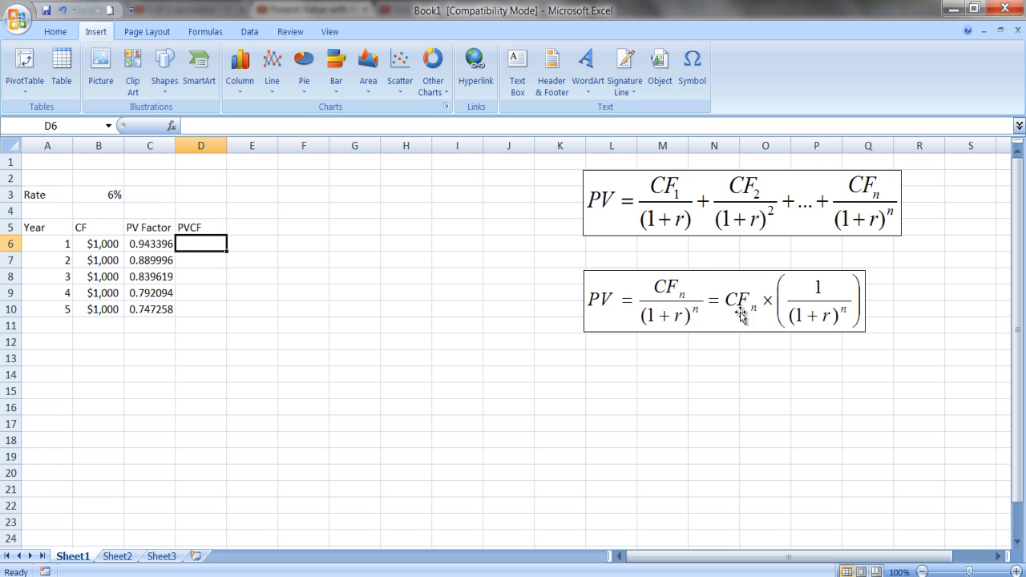
mouse_move(94, 260)
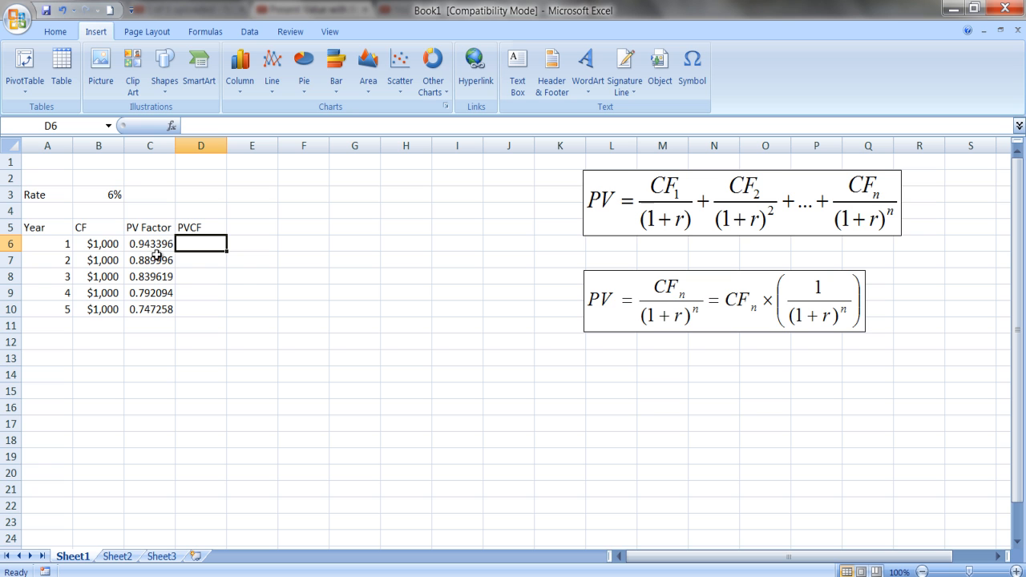
text(=)
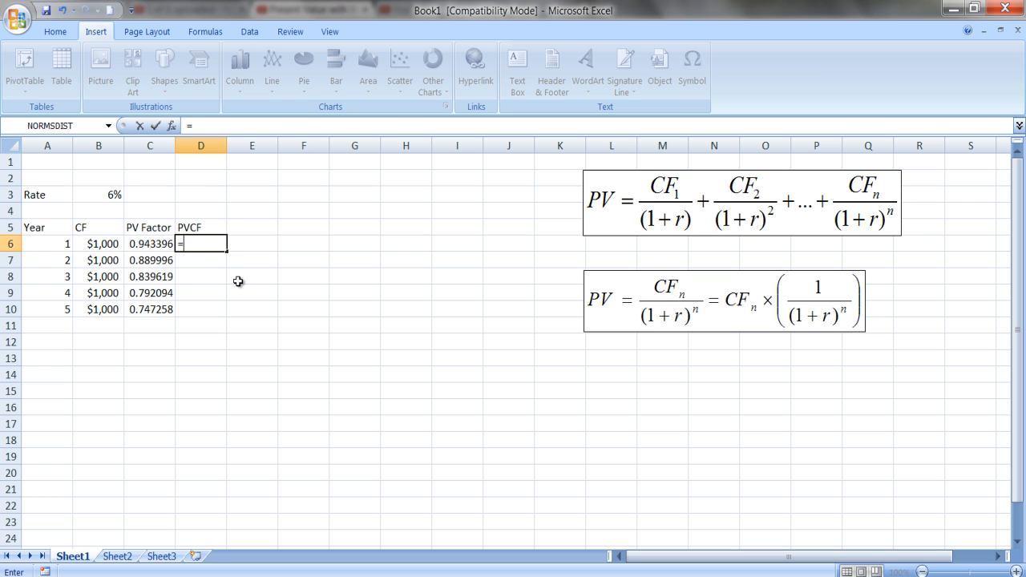
text(b)
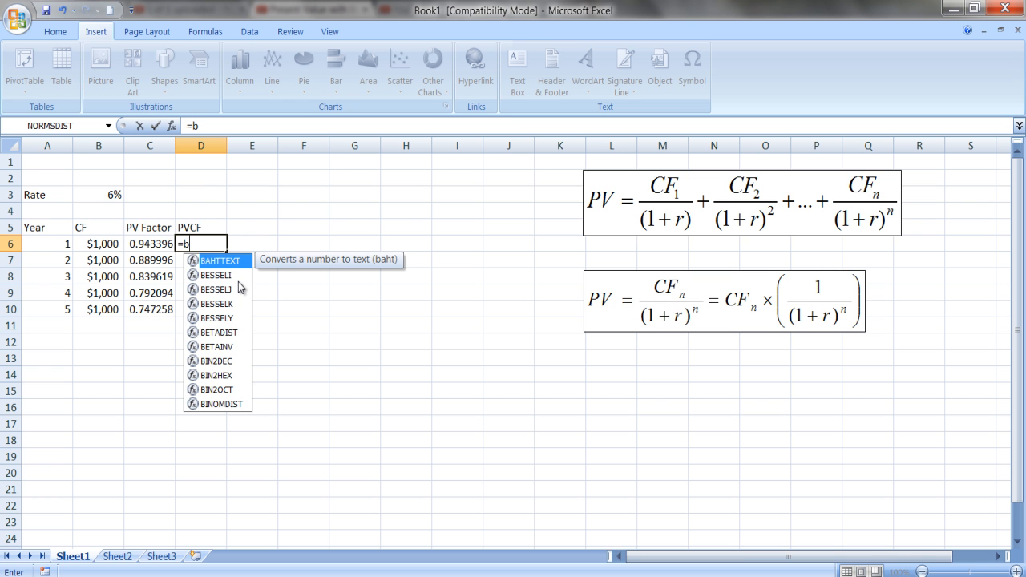
text(6*b)
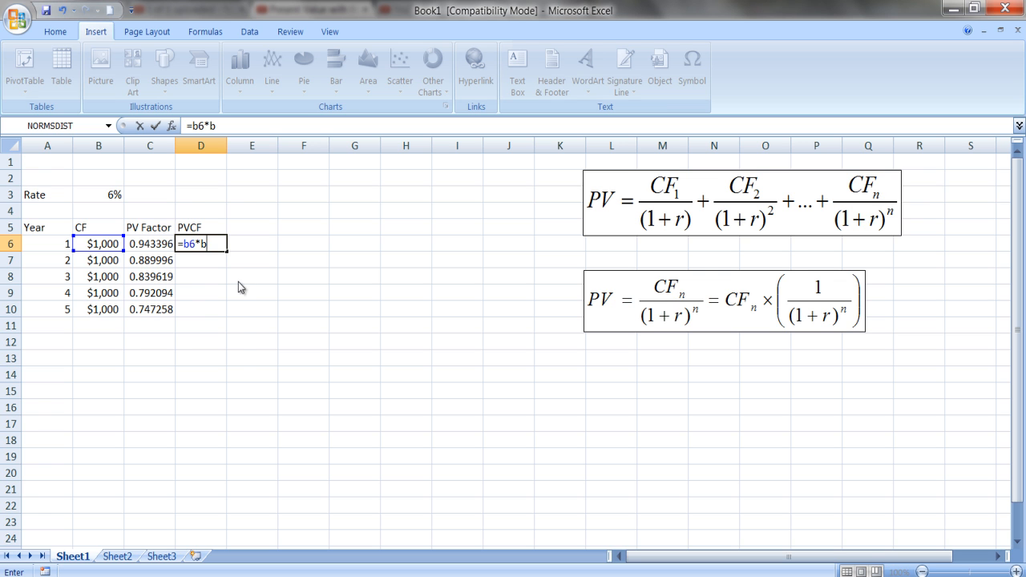
key(Backspace)
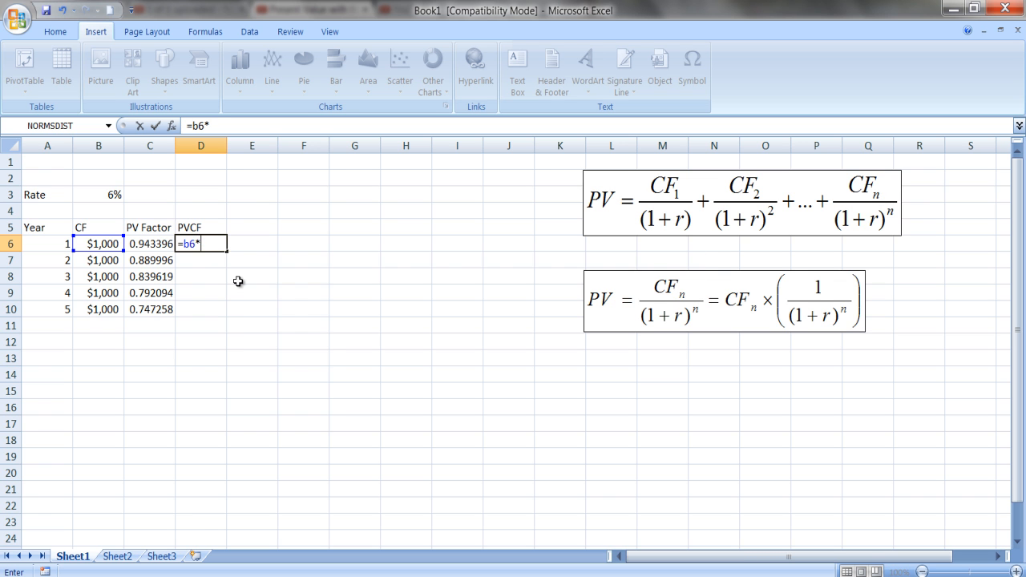
key(enter)
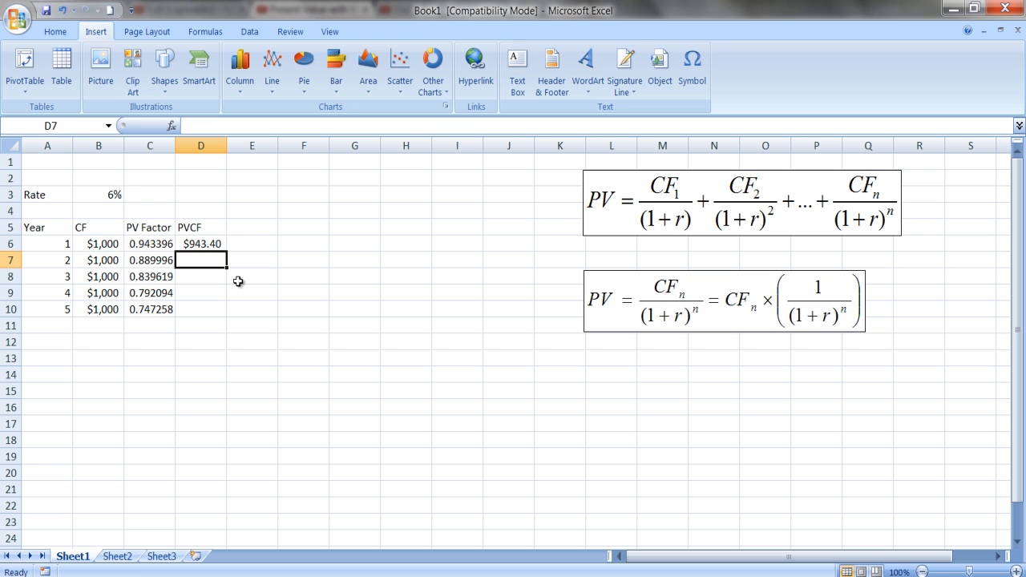
- Fill the PVCF formula down through year 5, ending at $747.26
click(201, 244)
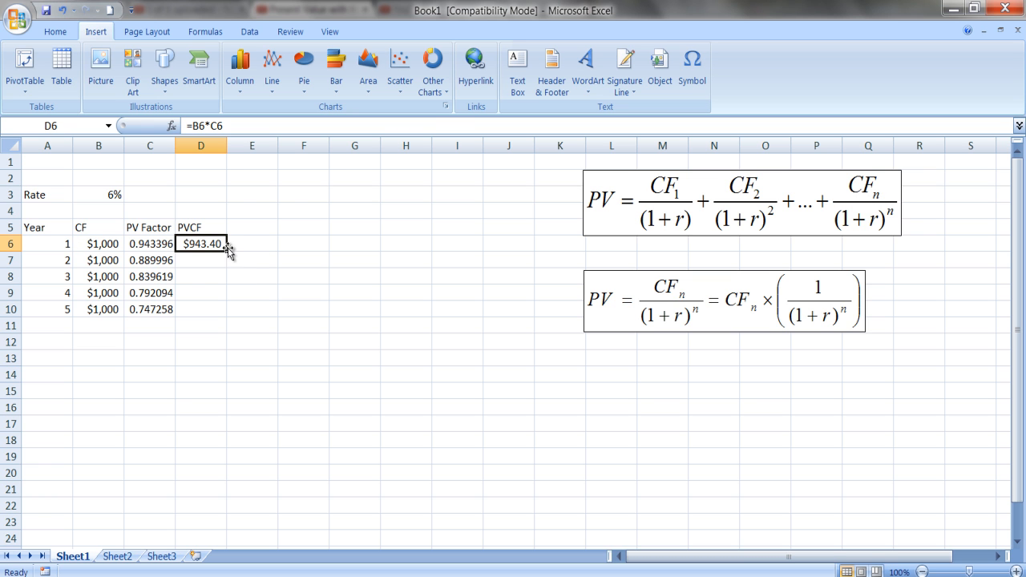
drag(227, 249, 228, 309)
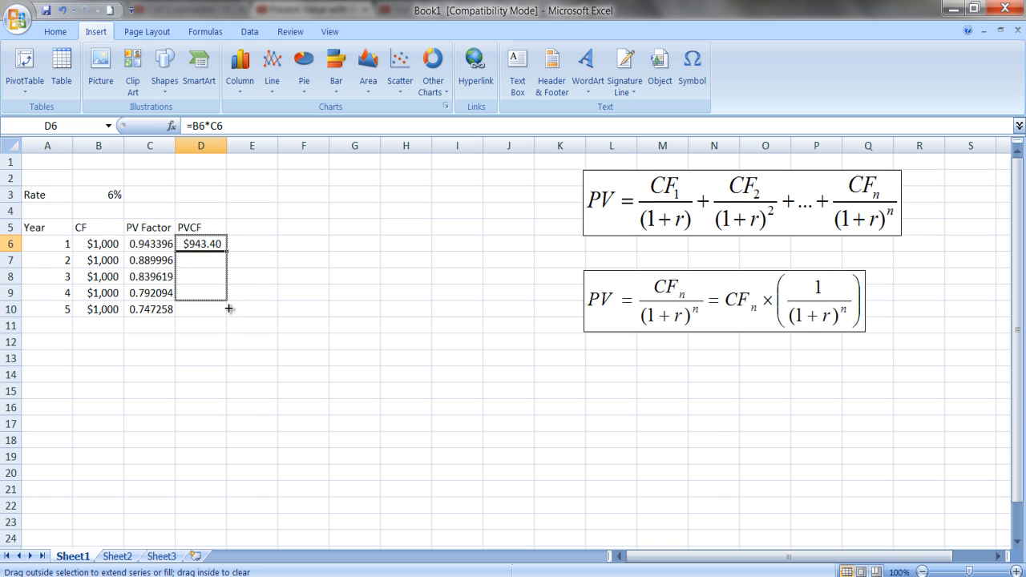
drag(201, 243, 201, 310)
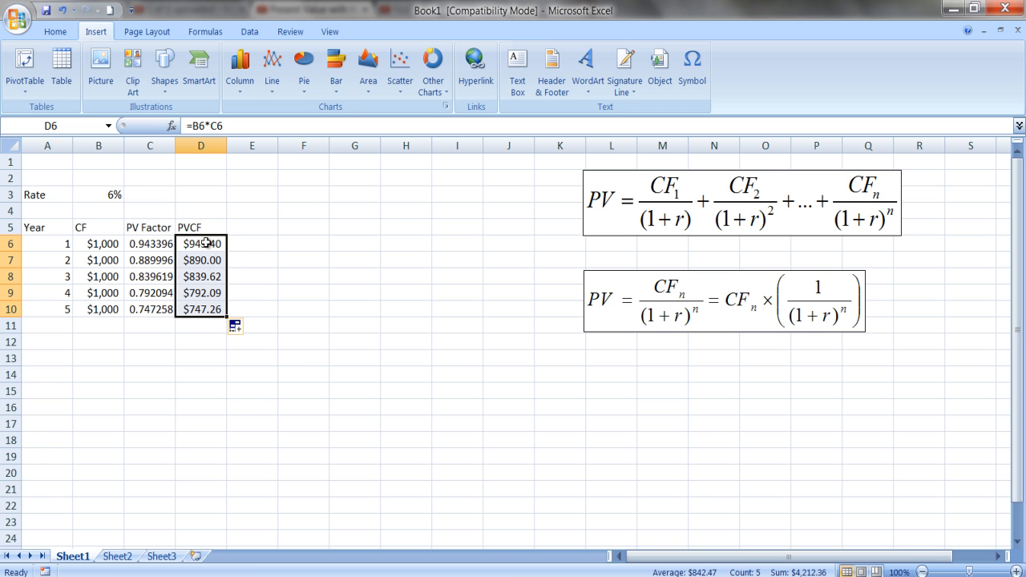
click(201, 324)
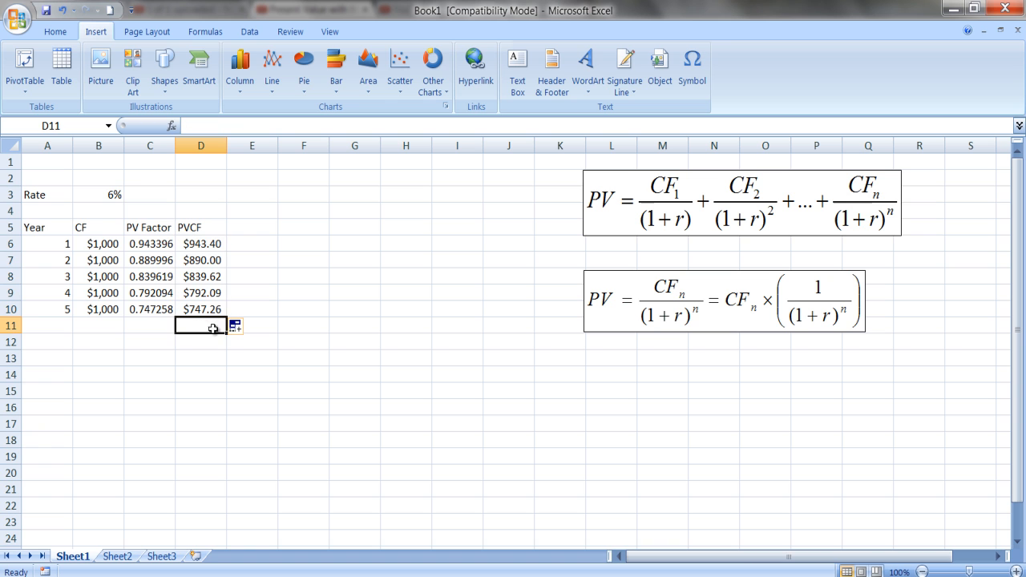
mouse_move(858, 225)
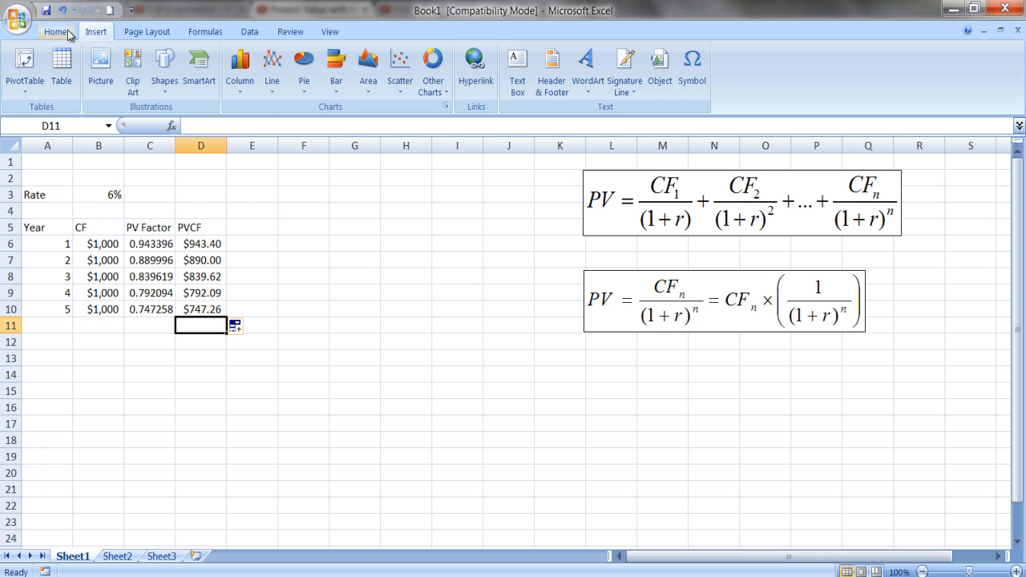
- Use Home tab AutoSum below the PVCF values for a $4,212.36 total
click(55, 31)
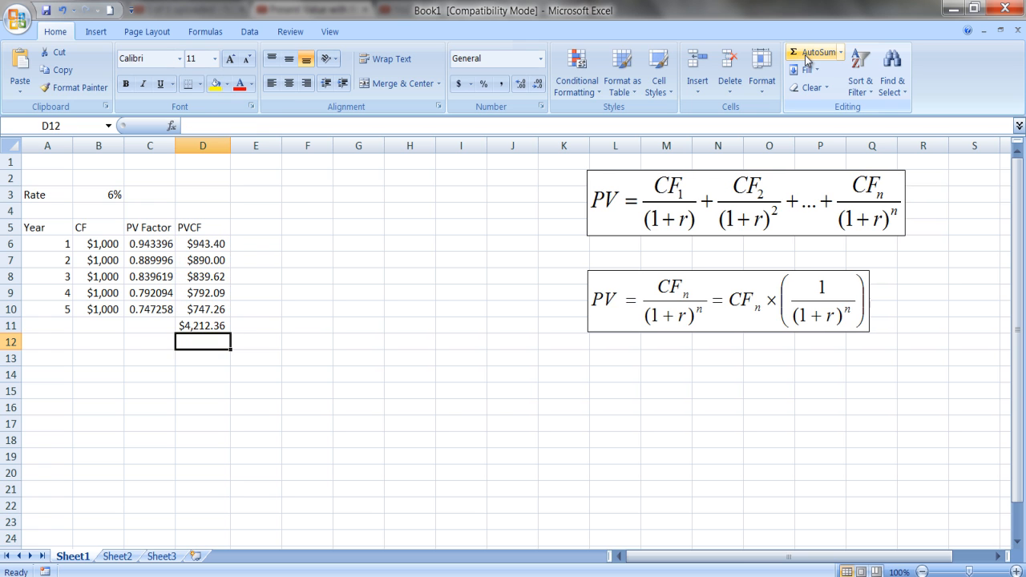
mouse_move(214, 338)
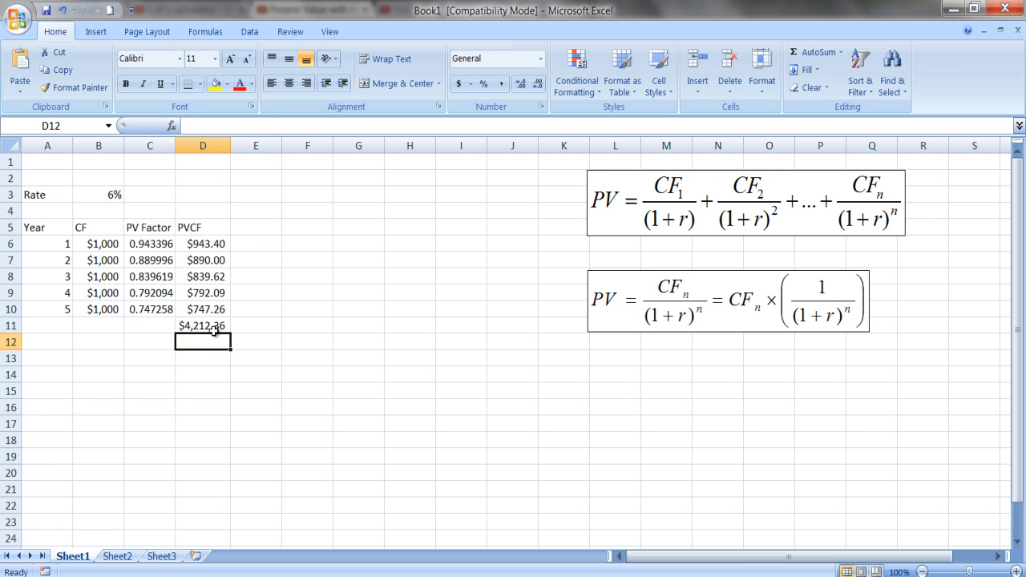
mouse_move(215, 341)
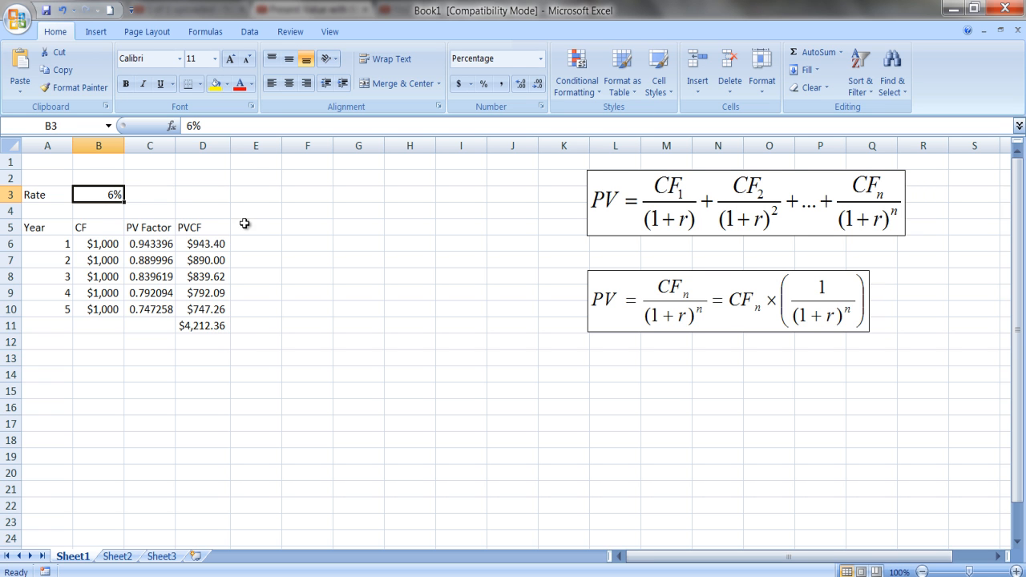
mouse_move(332, 187)
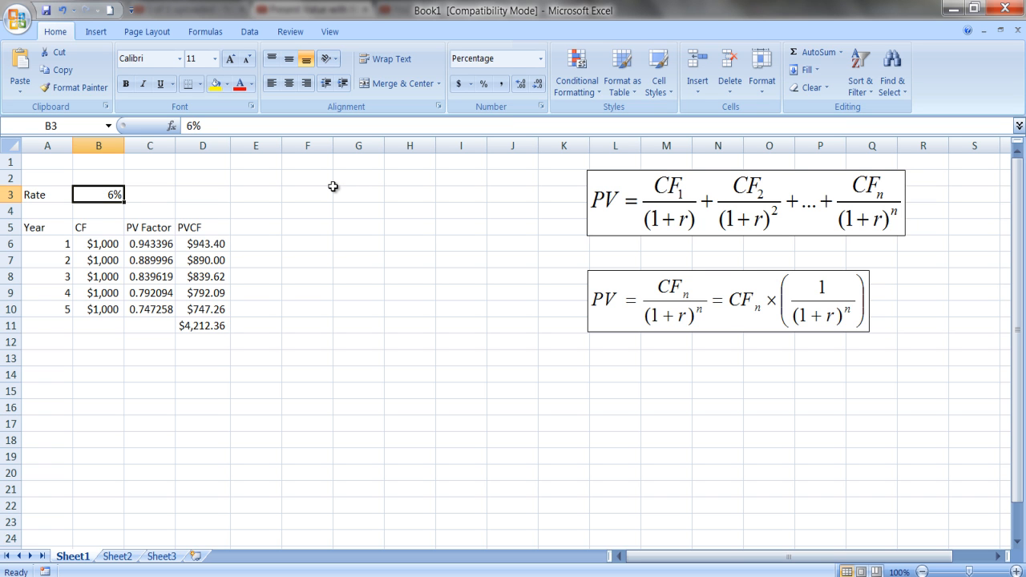
text(8%)
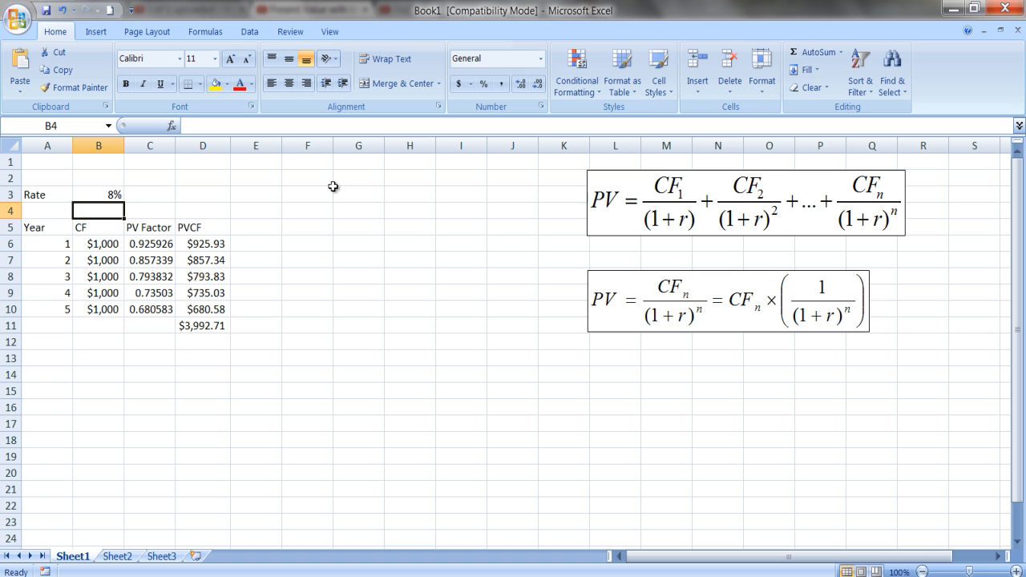
click(98, 194)
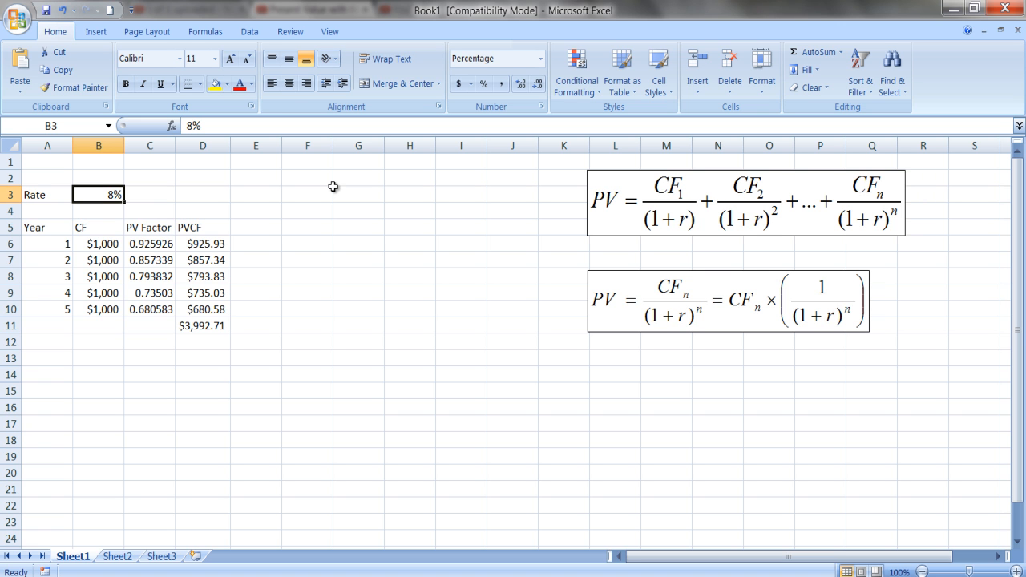
text(3%)
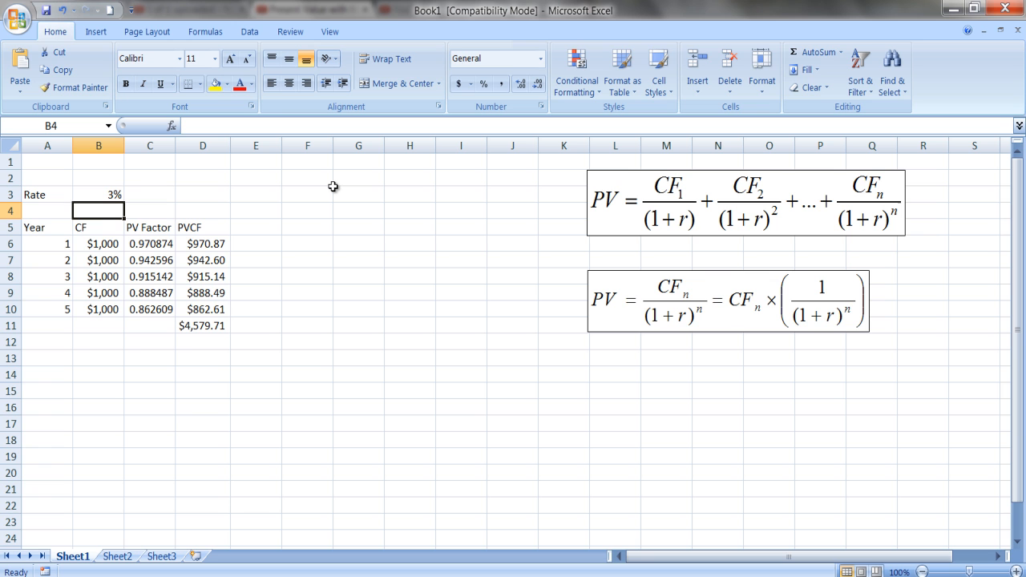
click(98, 194)
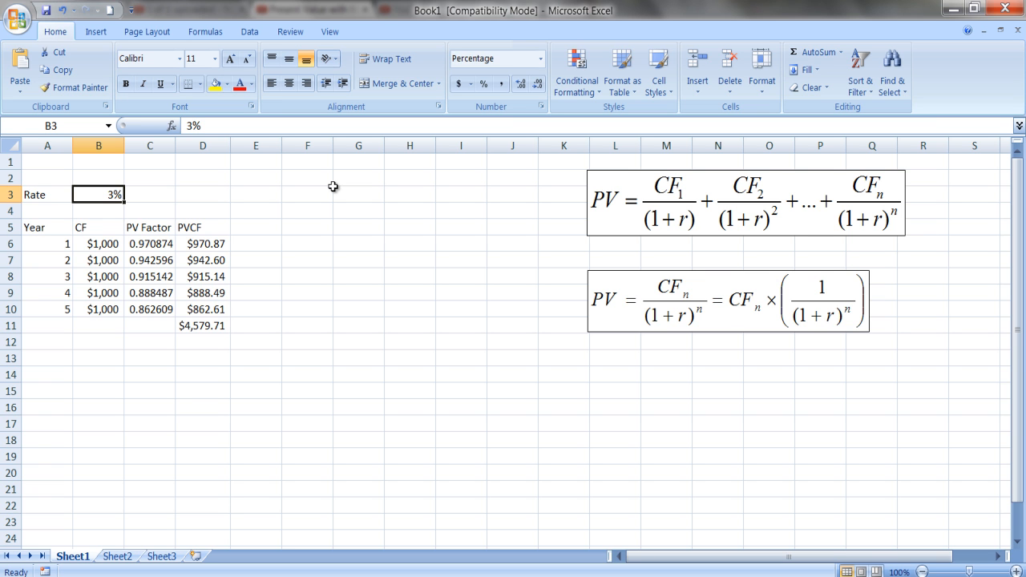
text(6%)
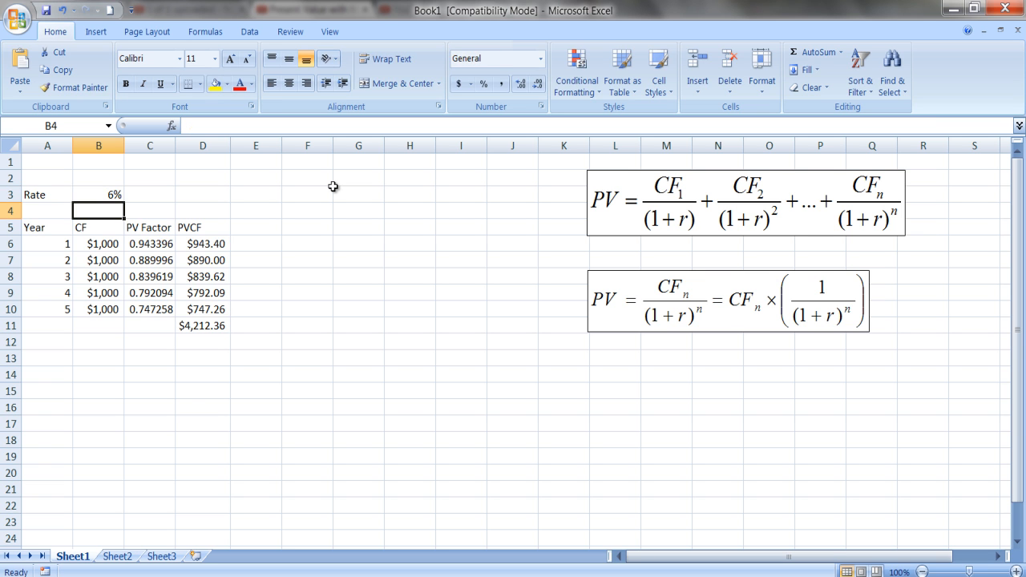
mouse_move(252, 225)
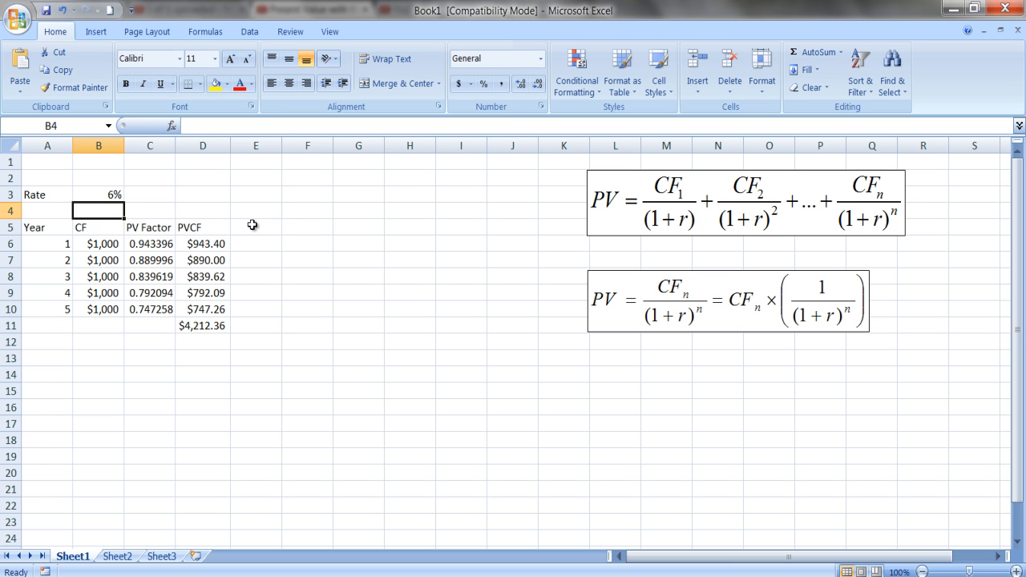
text(PV)
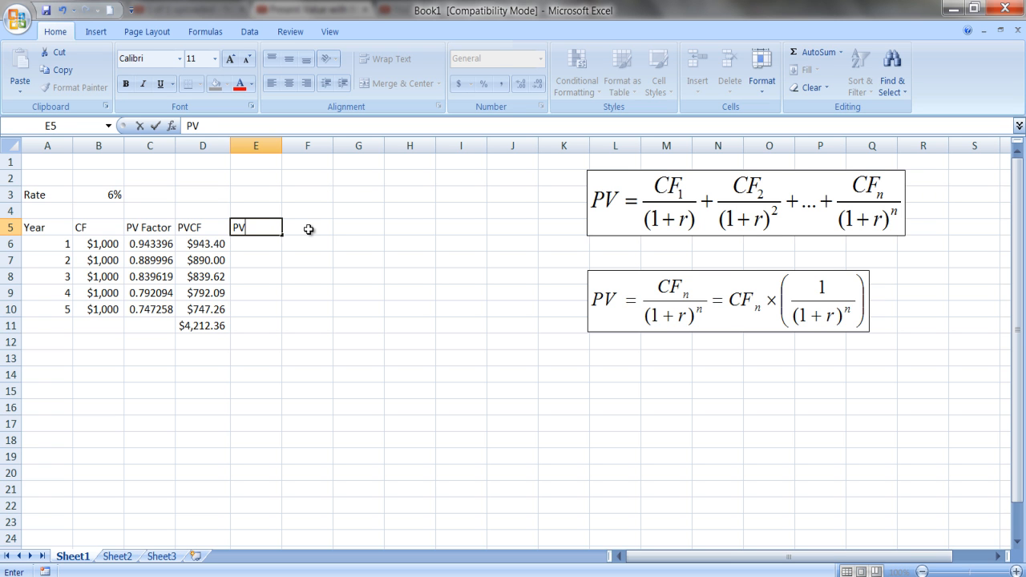
text(CF)
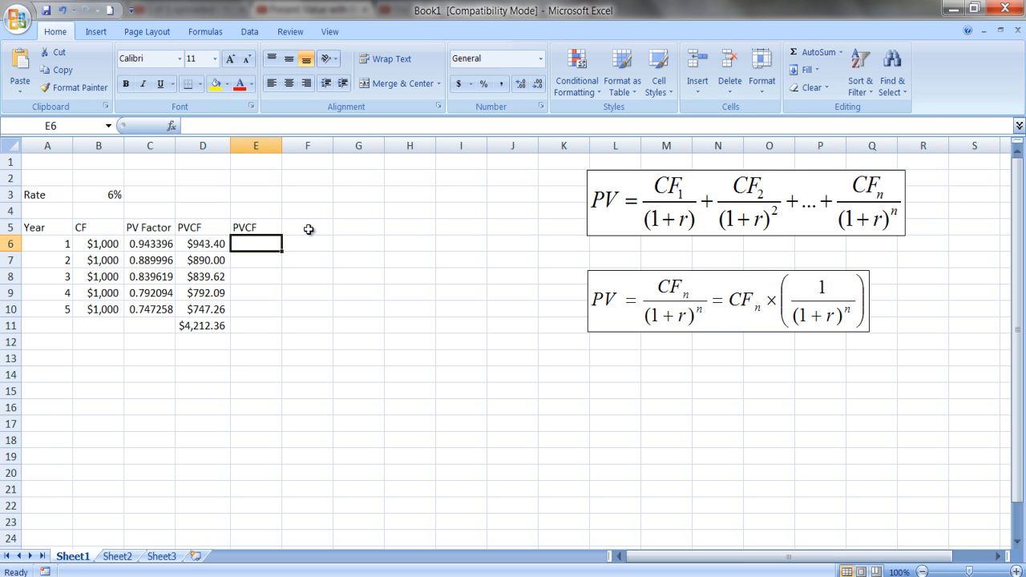
mouse_move(157, 185)
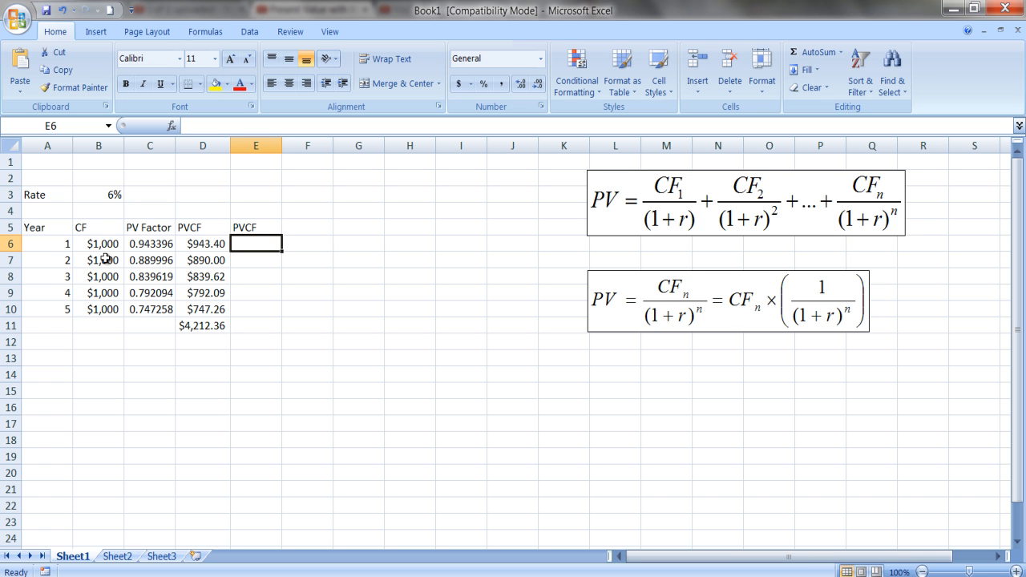
mouse_move(117, 255)
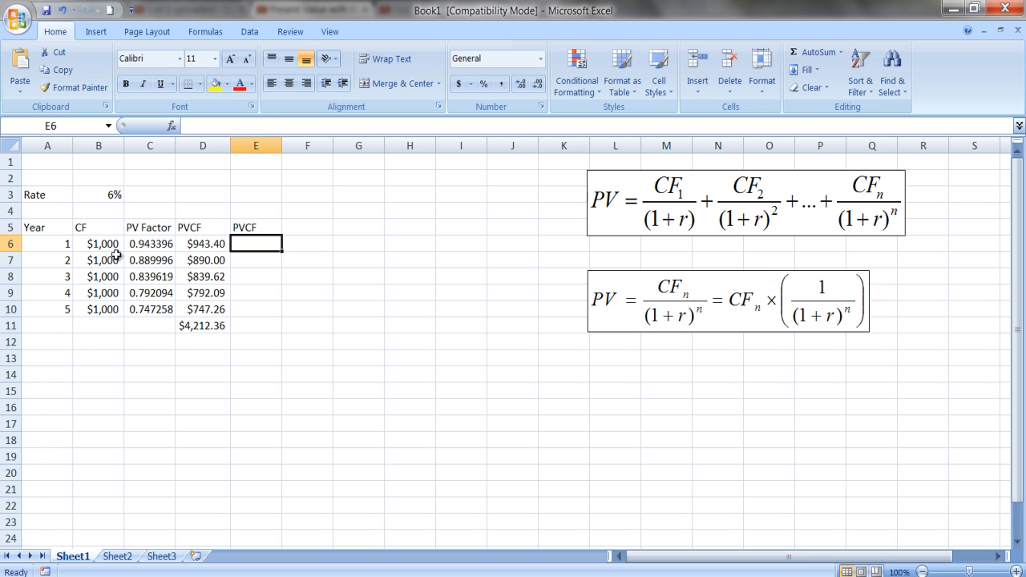
mouse_move(124, 253)
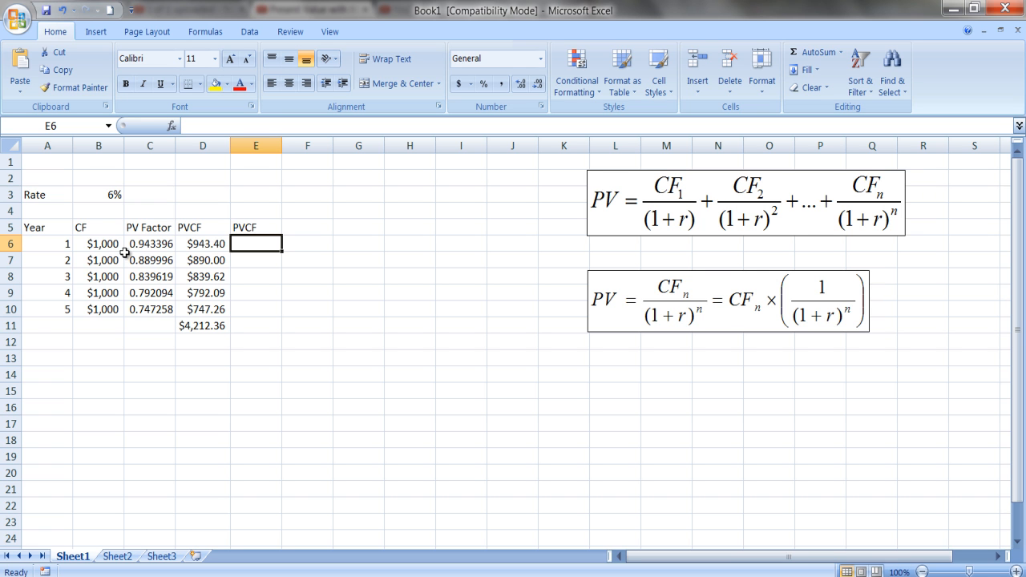
mouse_move(148, 293)
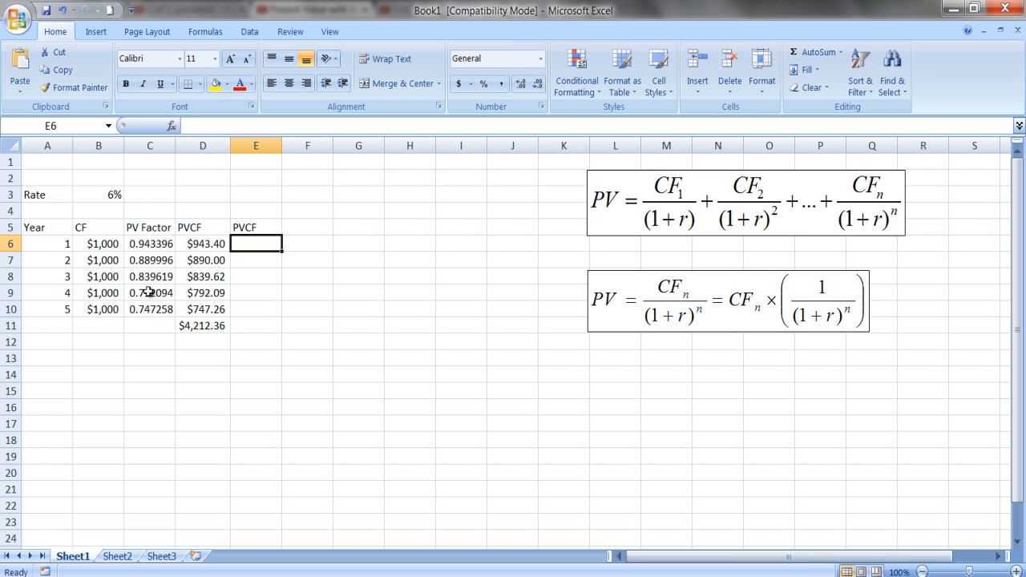
mouse_move(155, 261)
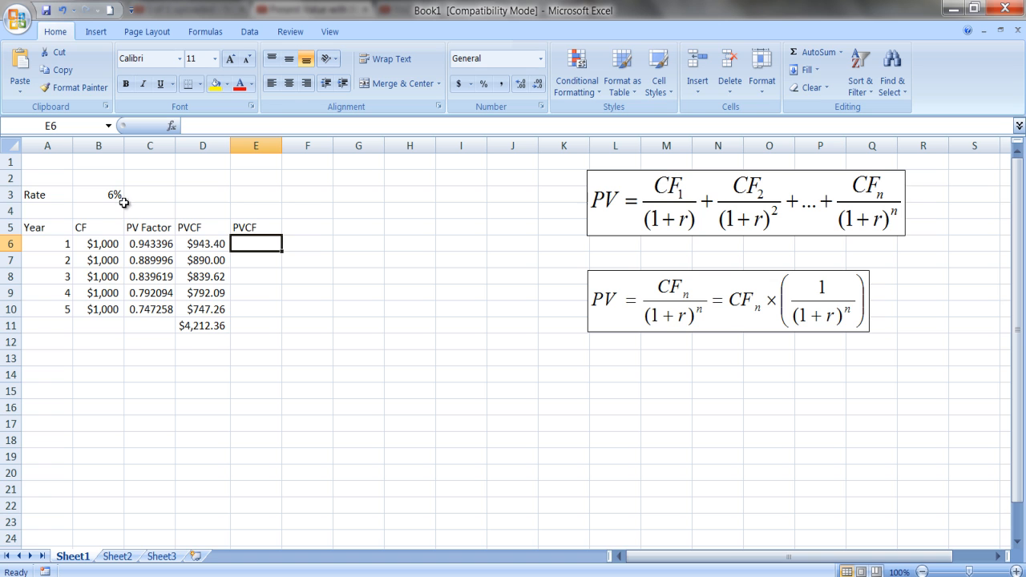
mouse_move(122, 211)
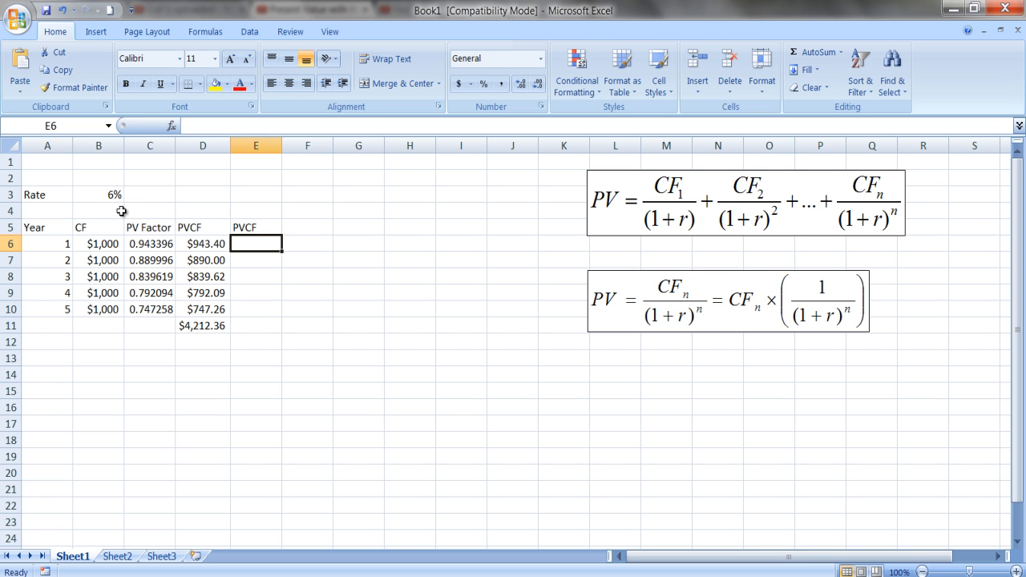
- Enter =PV(B$3,A6,0,B6) in E6, giving ($943.40) for year 1
text(=p)
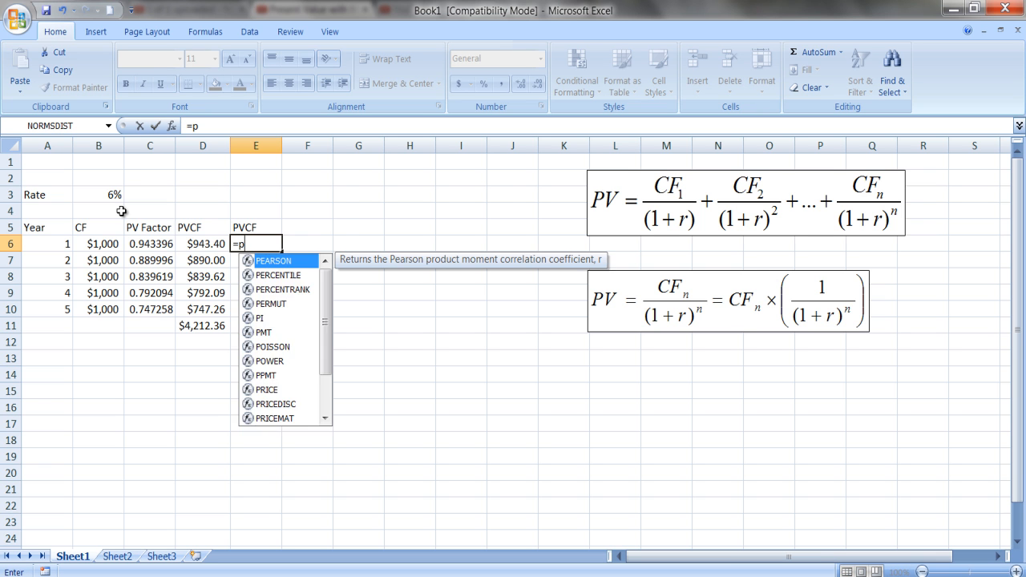
text(v)
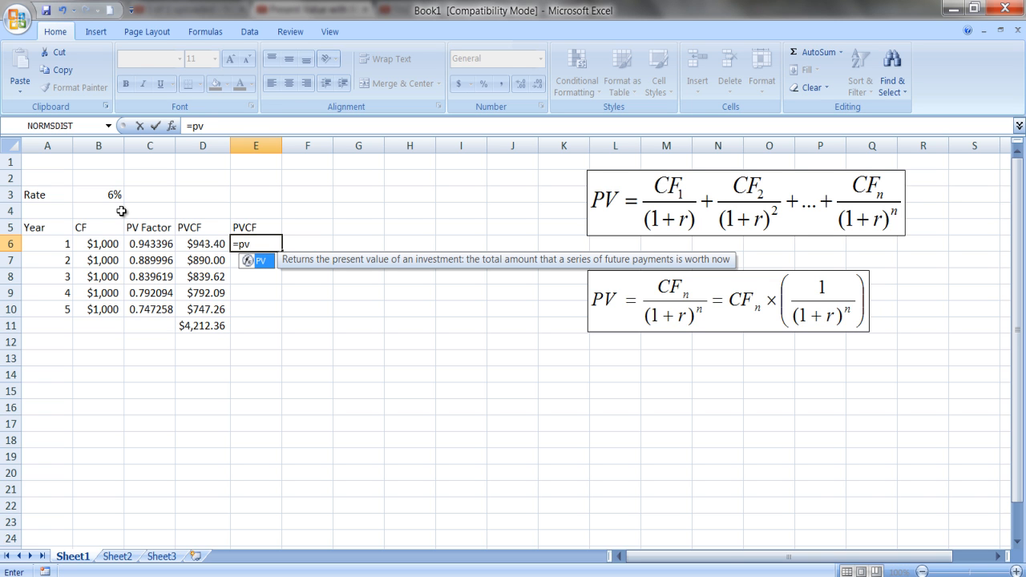
text(()
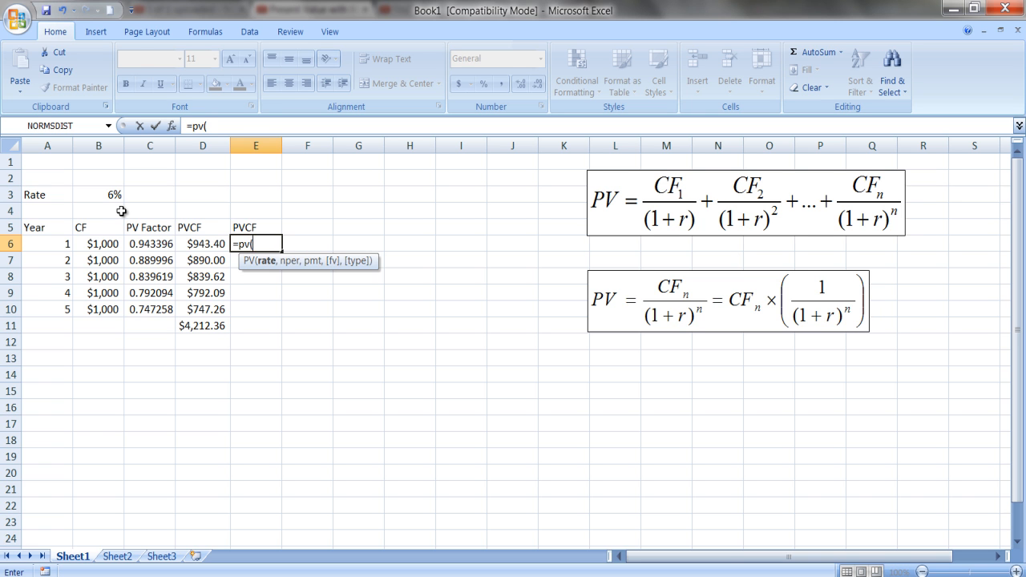
text(b$3)
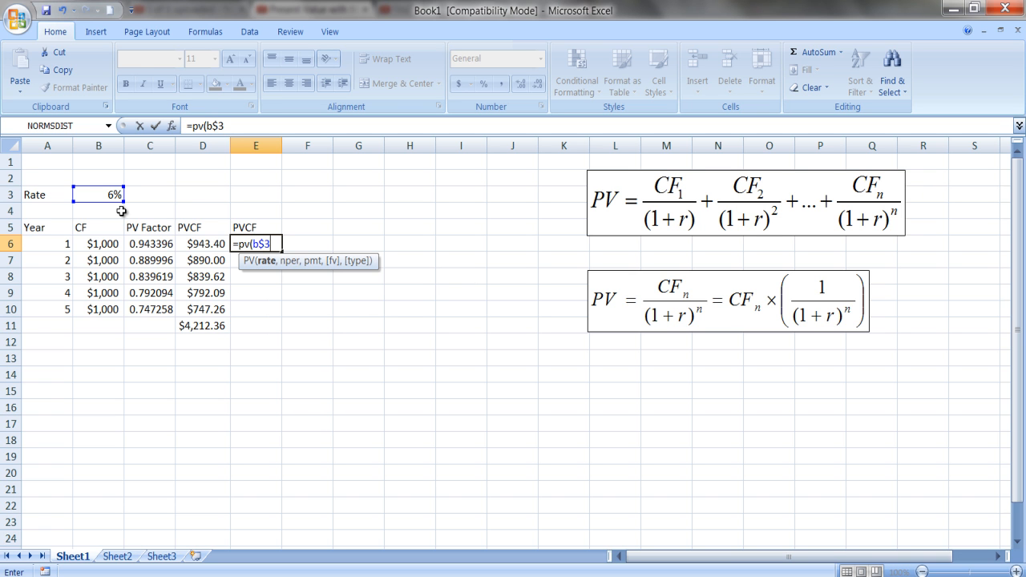
text(,)
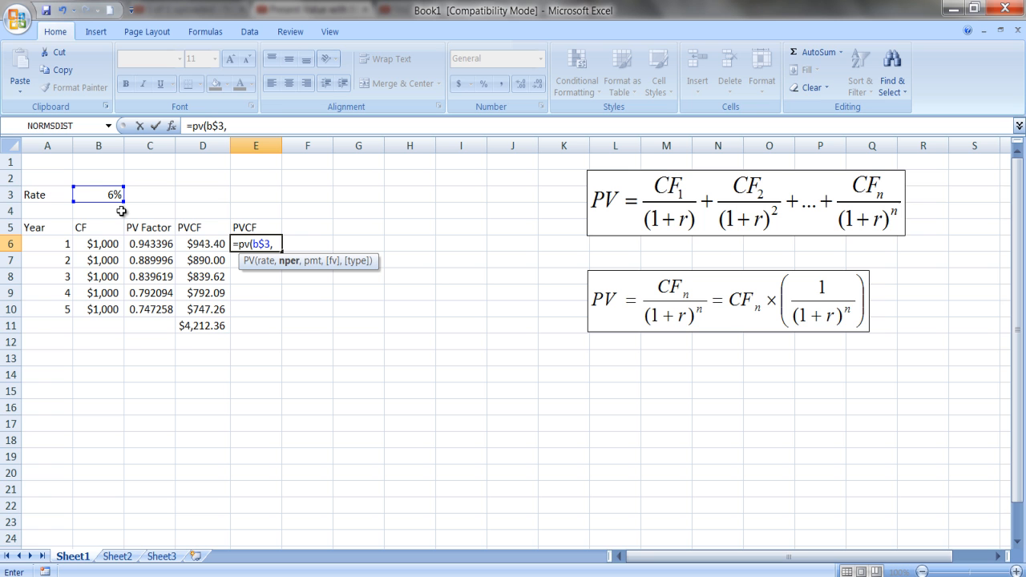
text(a)
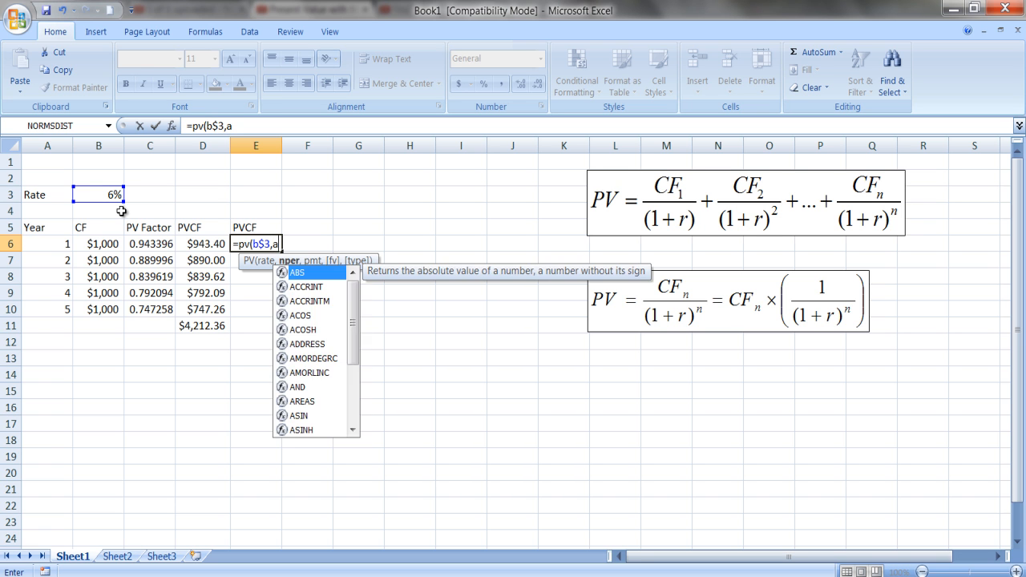
text(6,)
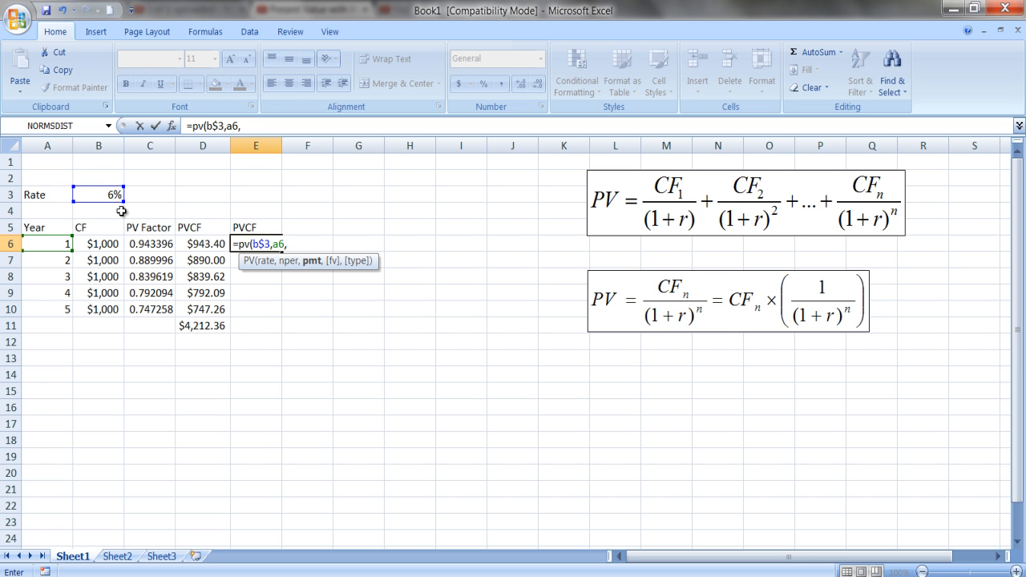
text(0,)
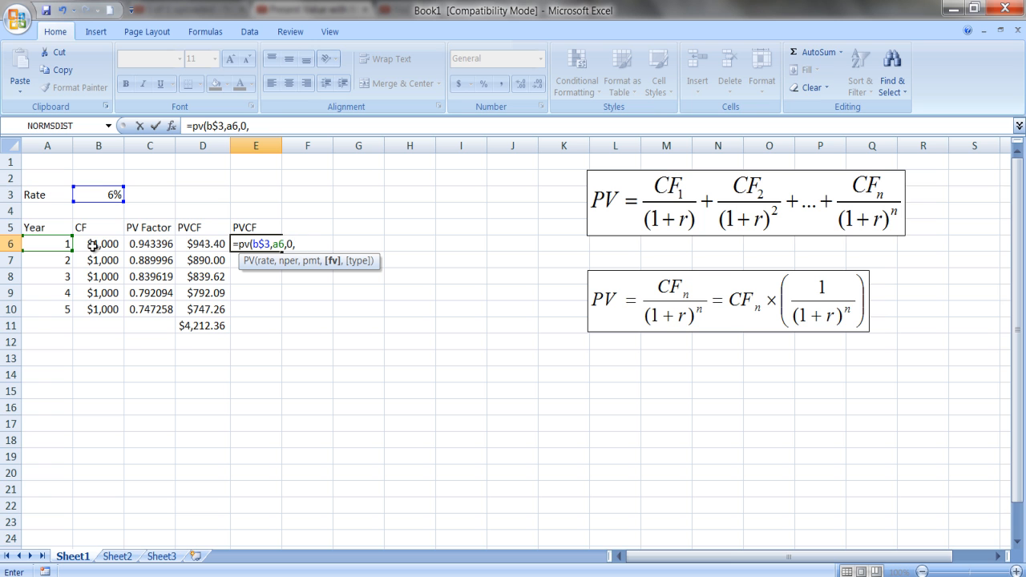
mouse_move(127, 239)
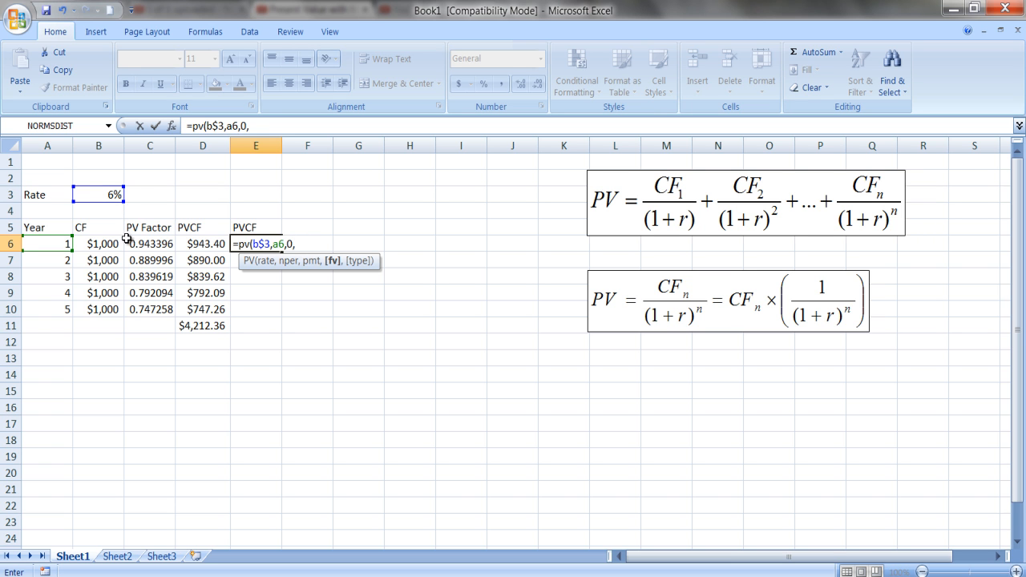
click(98, 243)
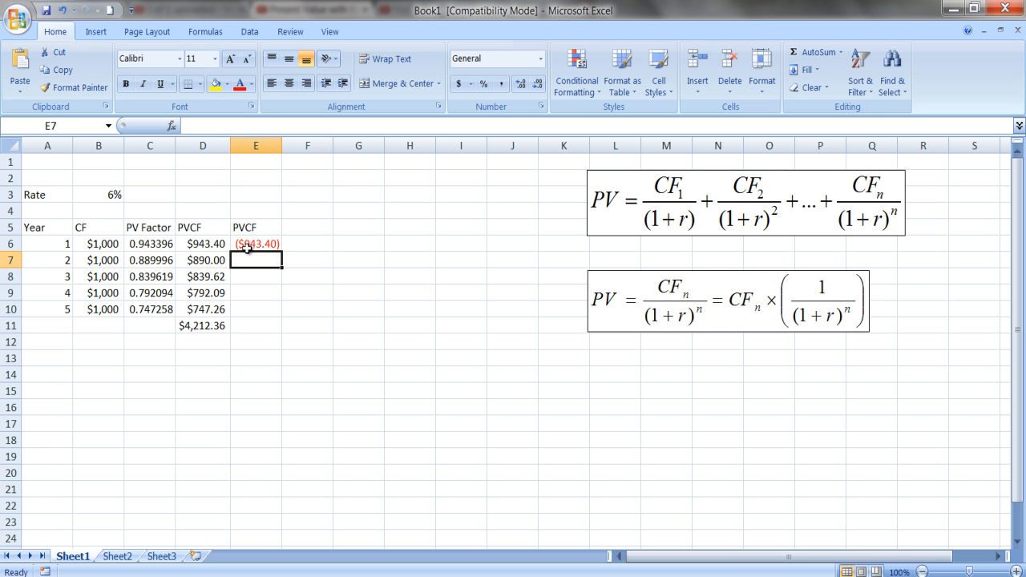
click(256, 244)
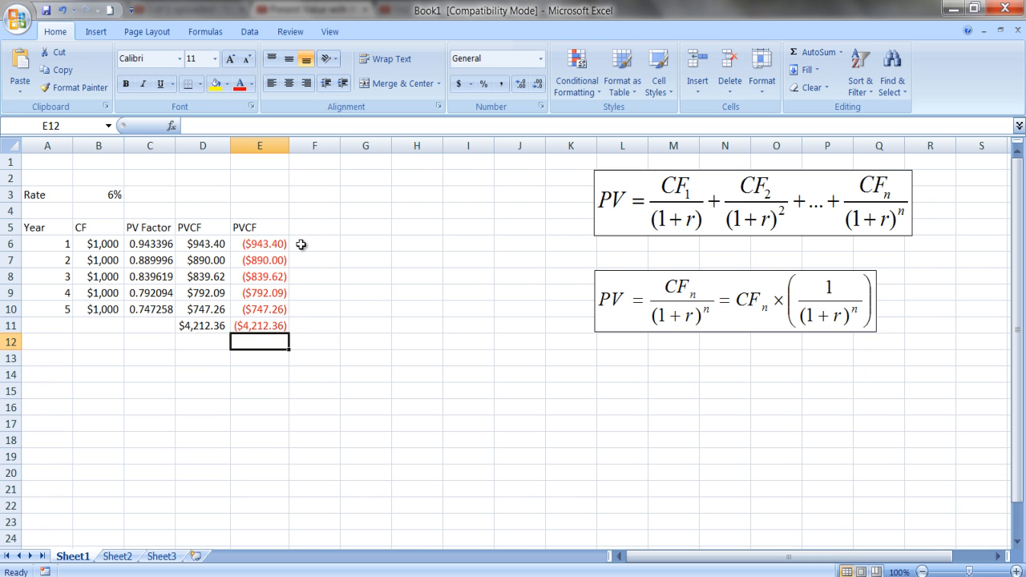
mouse_move(175, 244)
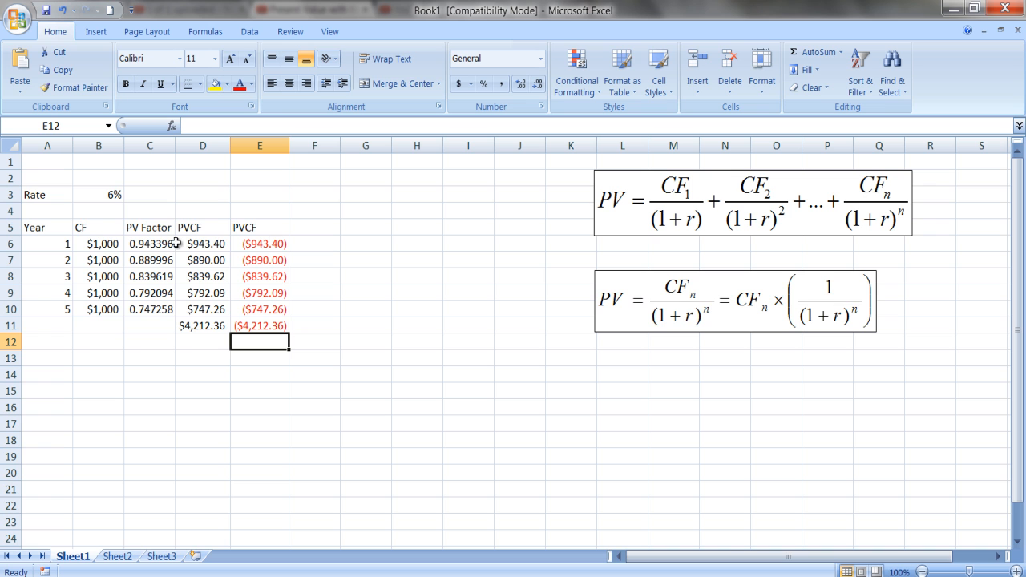
mouse_move(183, 302)
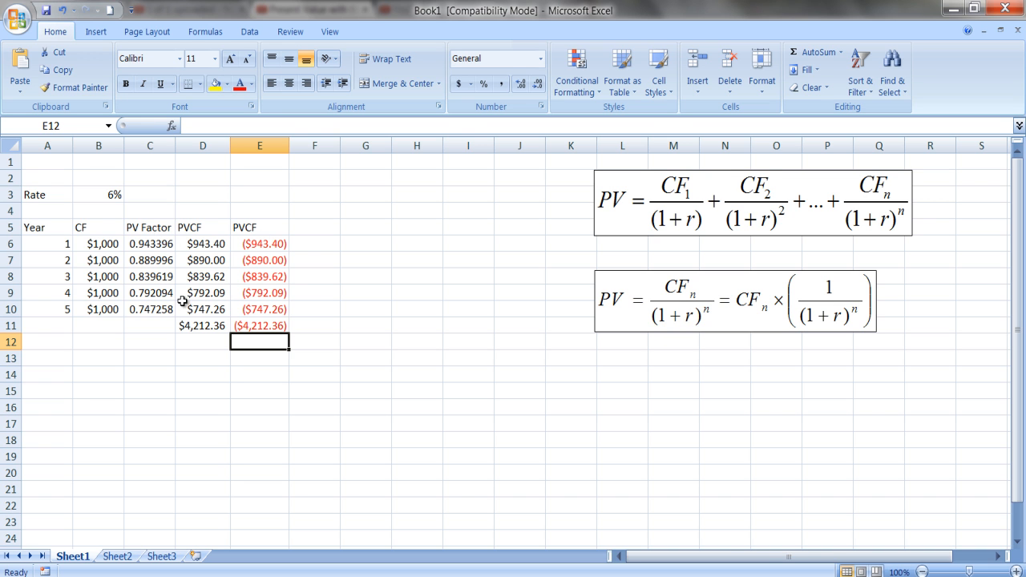
mouse_move(272, 275)
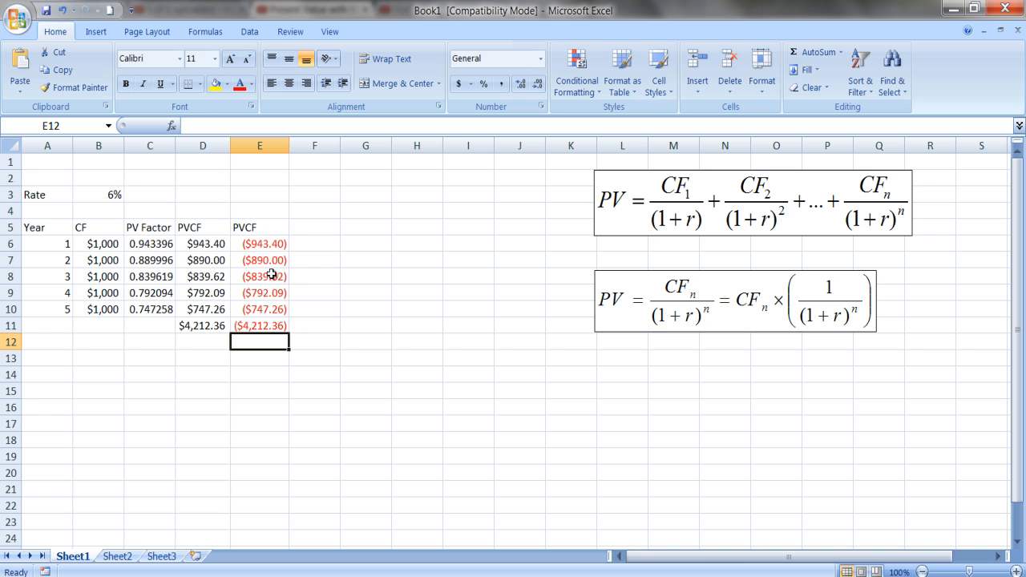
mouse_move(664, 220)
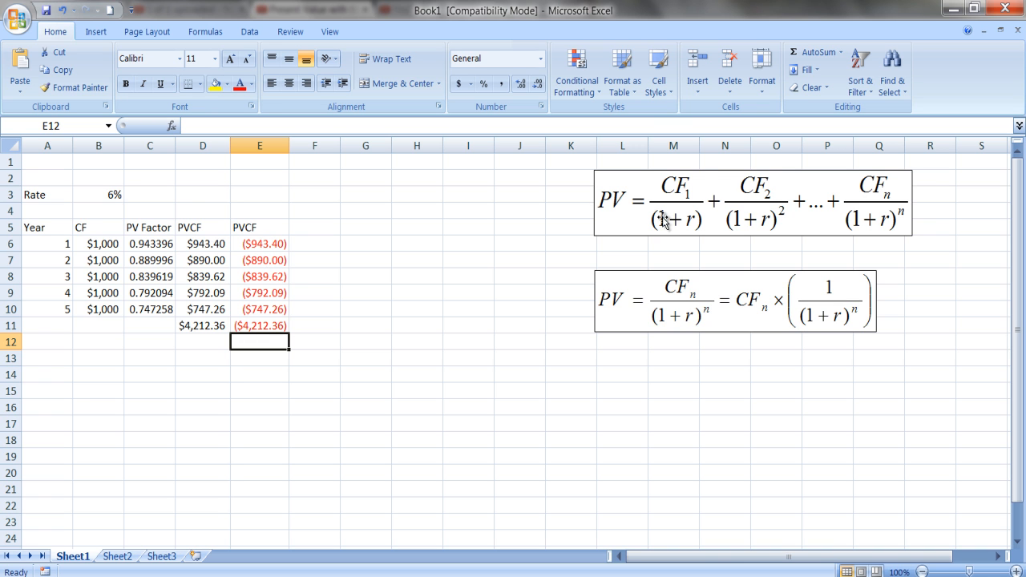
mouse_move(758, 176)
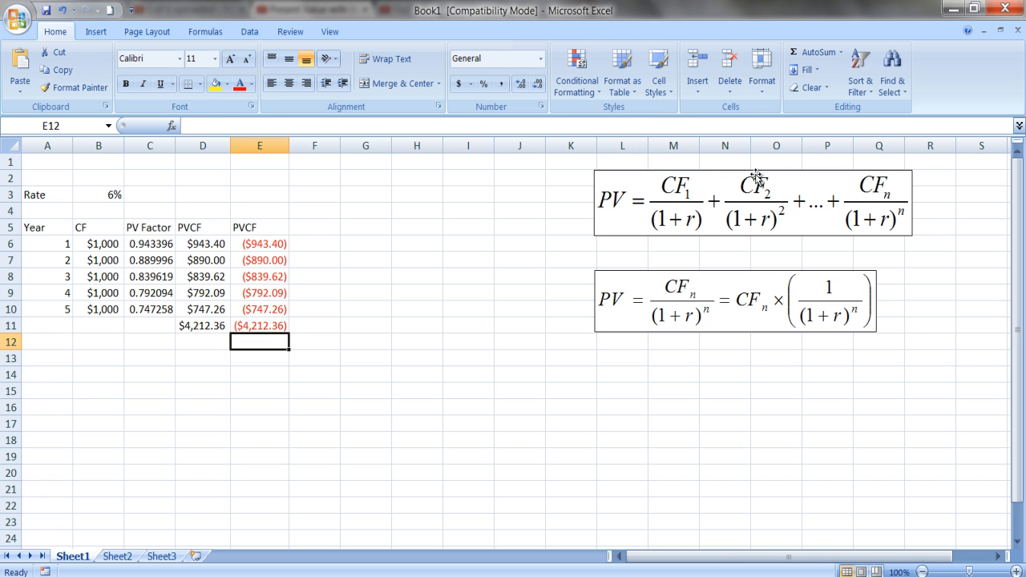
mouse_move(648, 245)
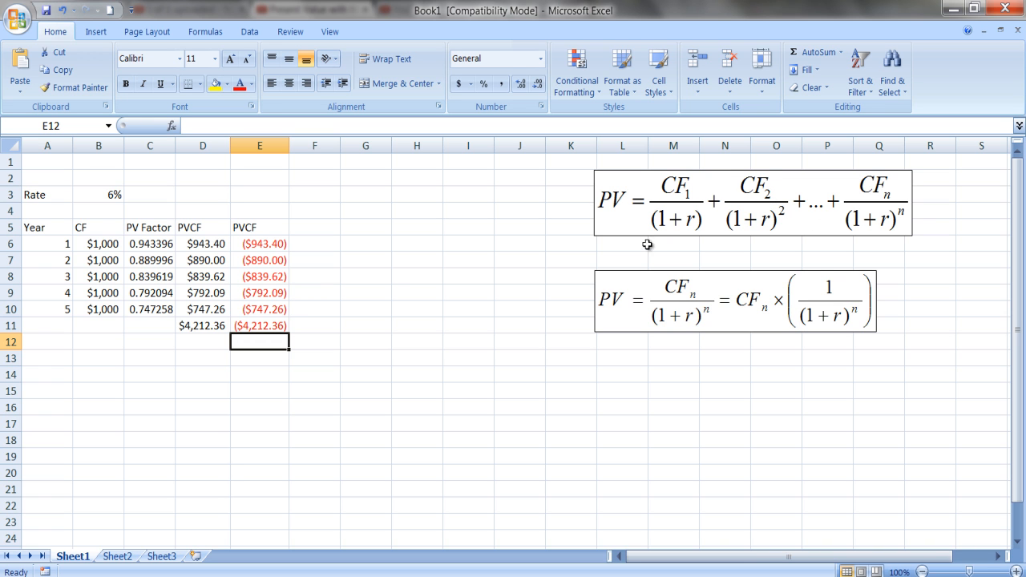
mouse_move(432, 211)
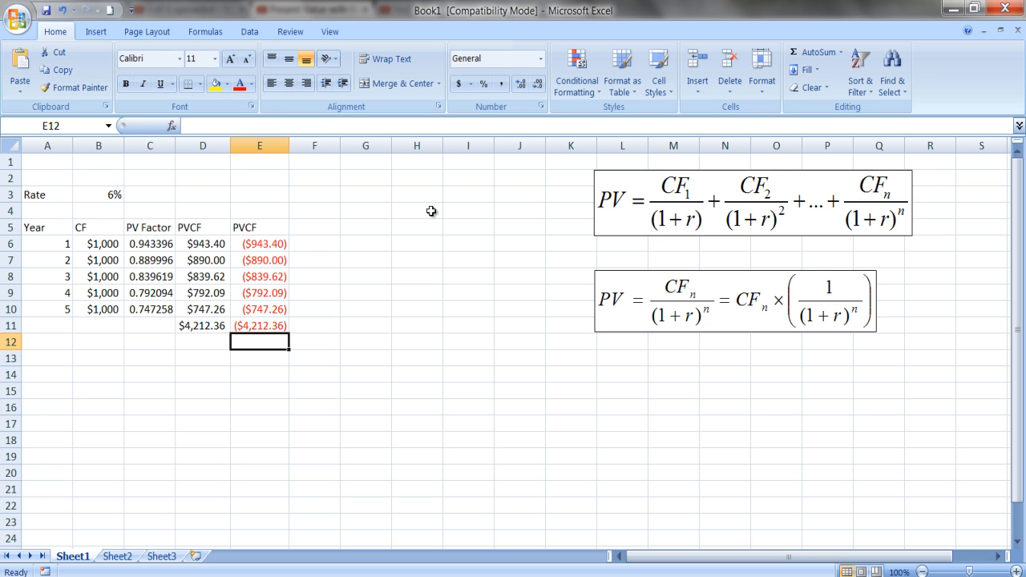
mouse_move(269, 252)
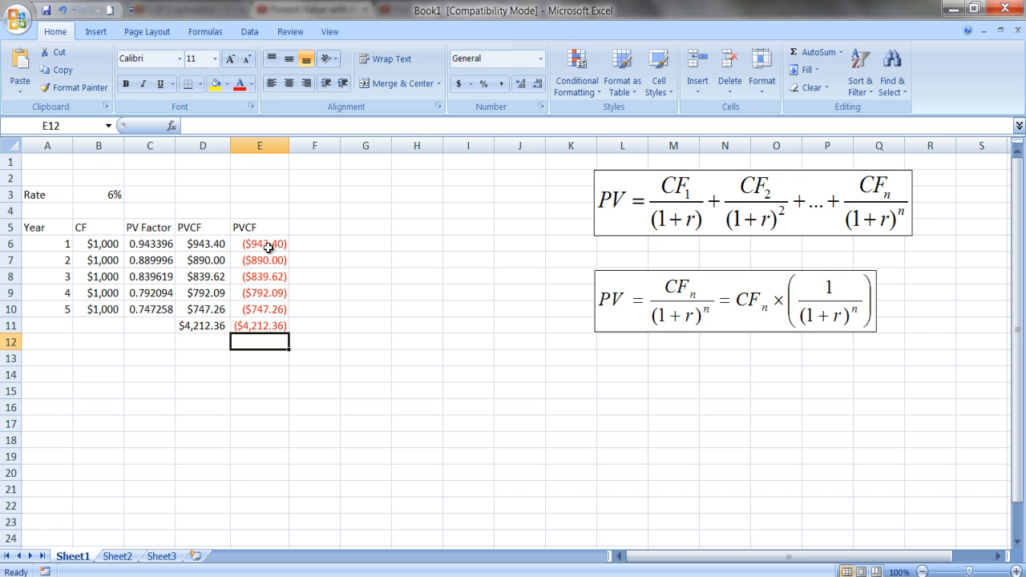
mouse_move(511, 247)
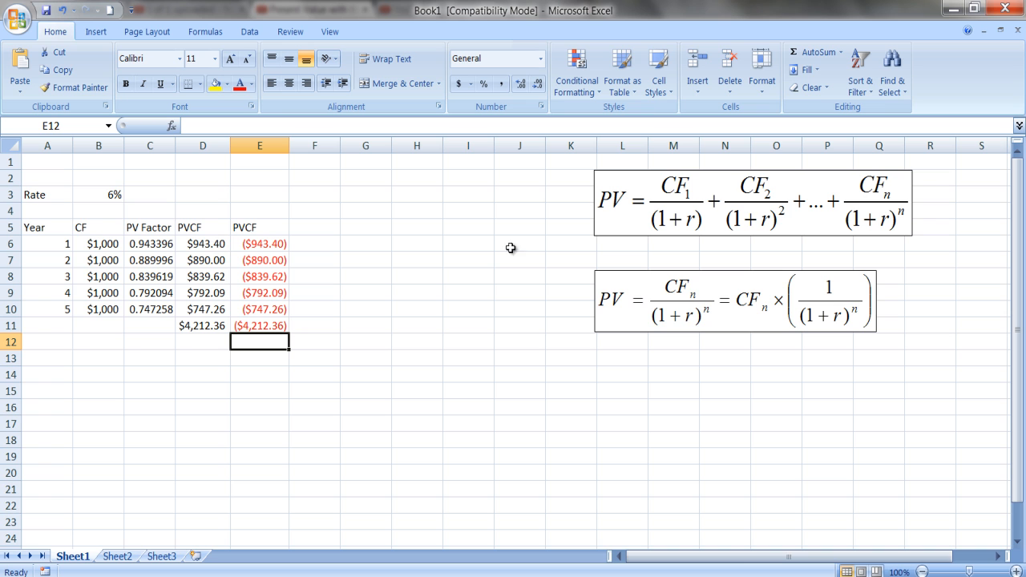
mouse_move(745, 301)
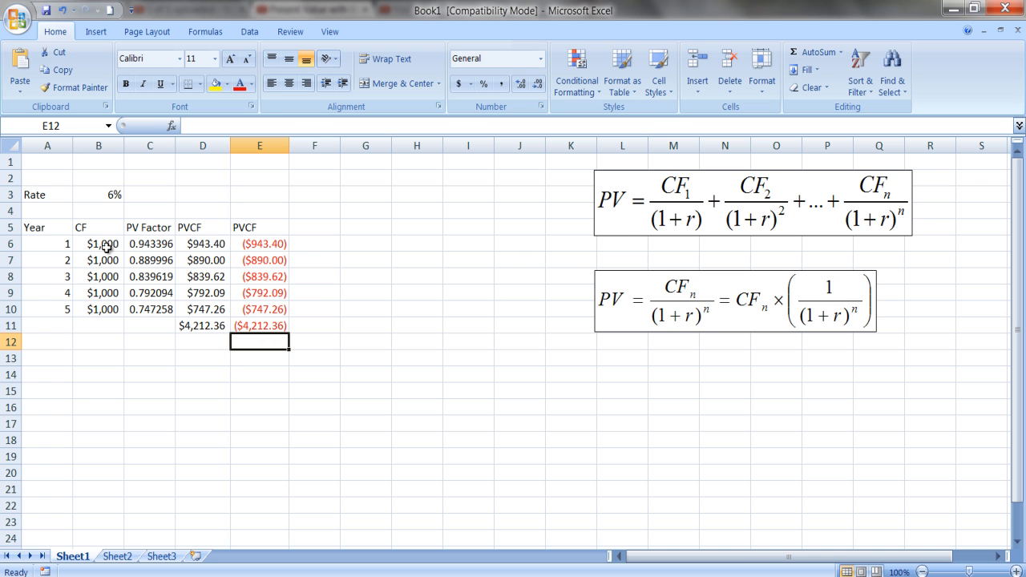
mouse_move(202, 244)
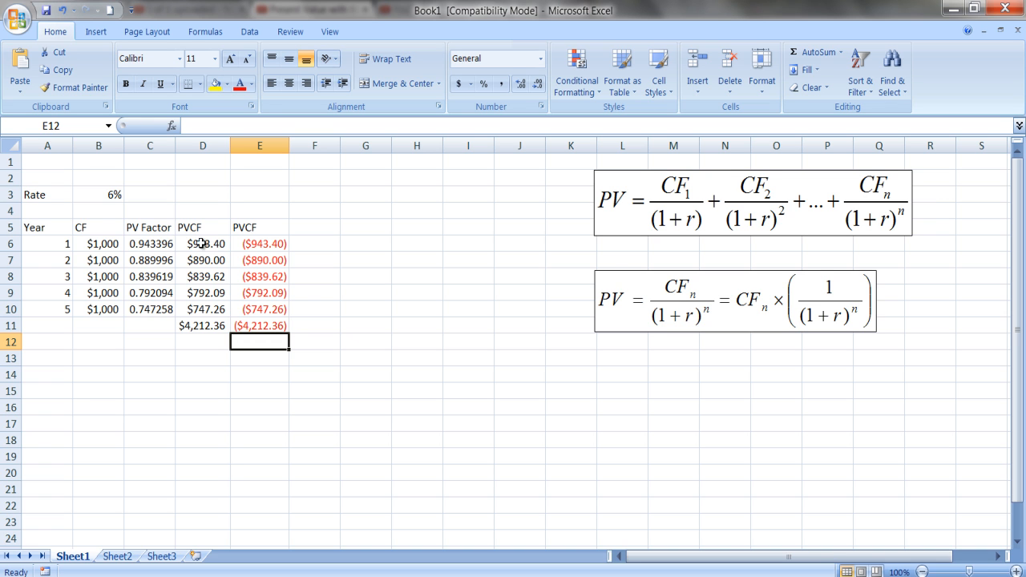
mouse_move(462, 246)
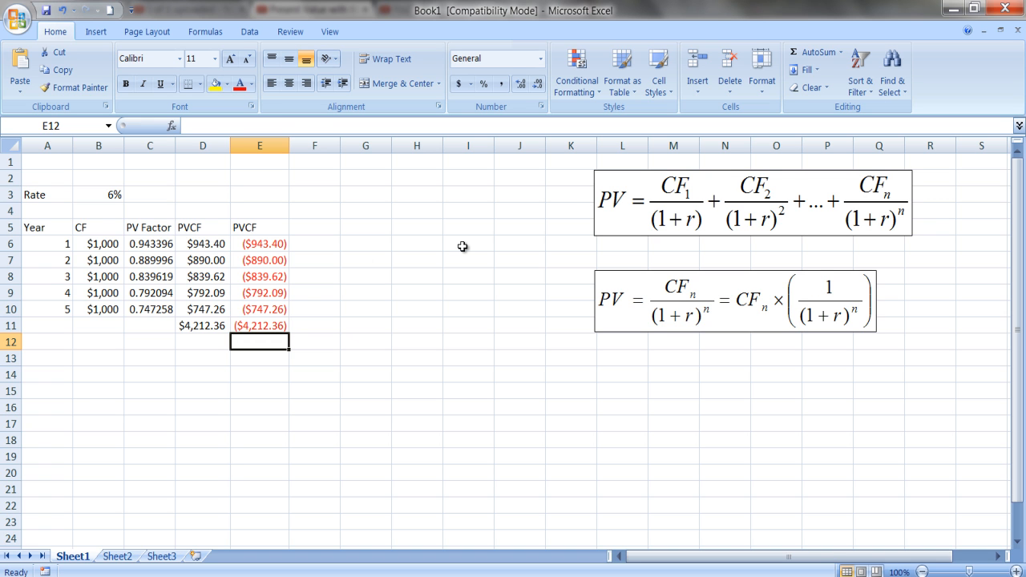